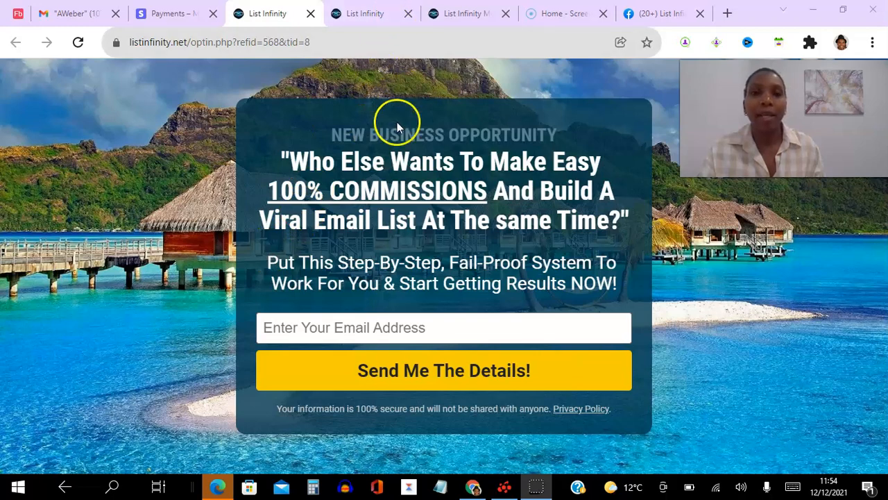
mouse_move(380, 25)
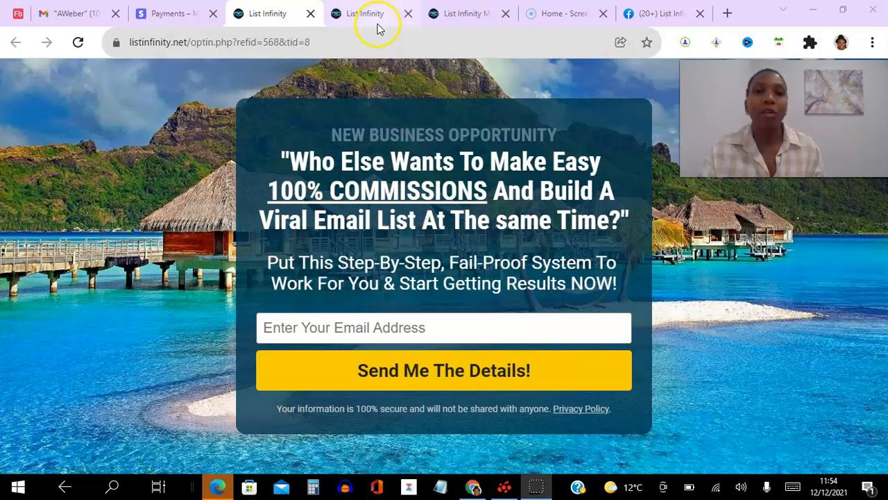
Switch to the listinfinity.net sales page with its headline and intro video
click(368, 14)
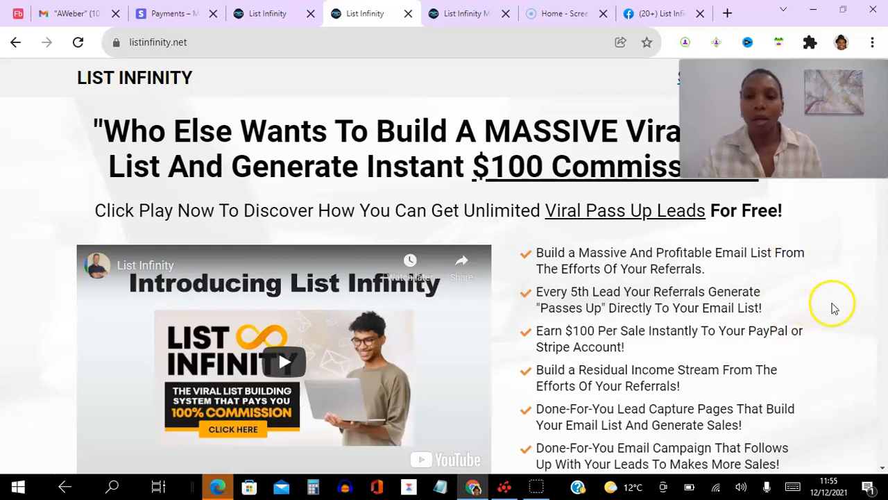
Scroll the sales page past the video down to the member Facebook testimonials and payment screenshots
scroll(down, 3)
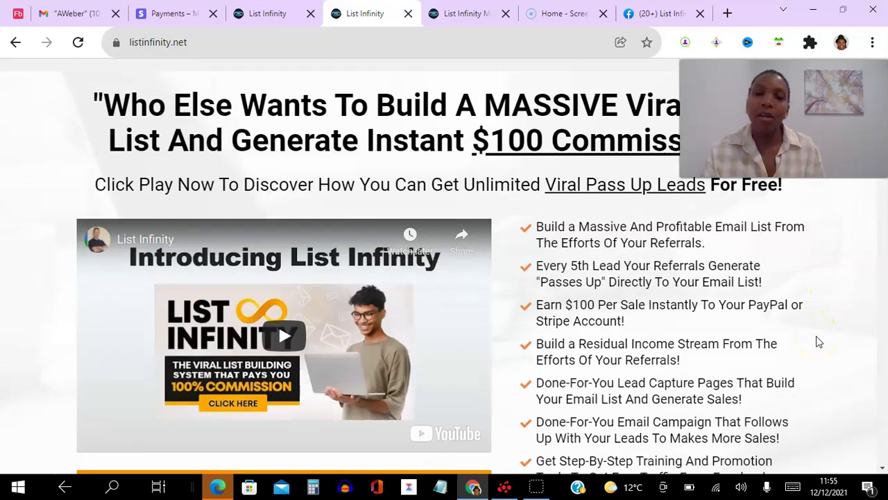
scroll(down, 3)
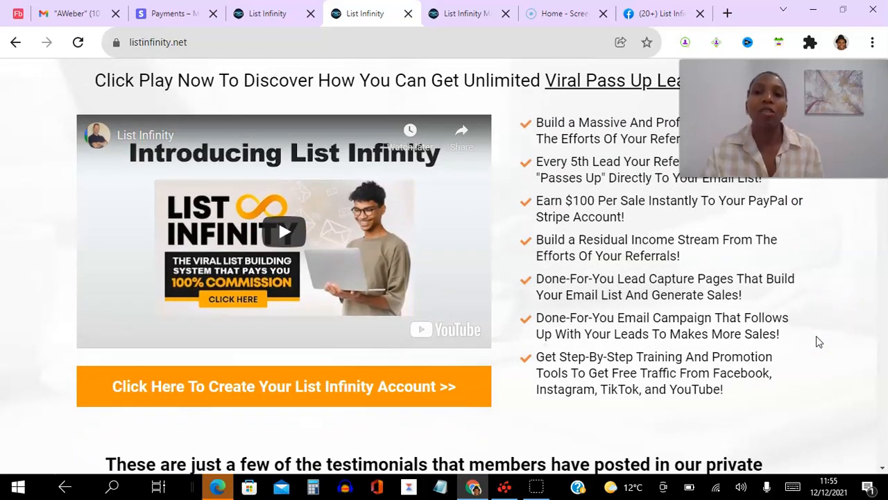
scroll(down, 3)
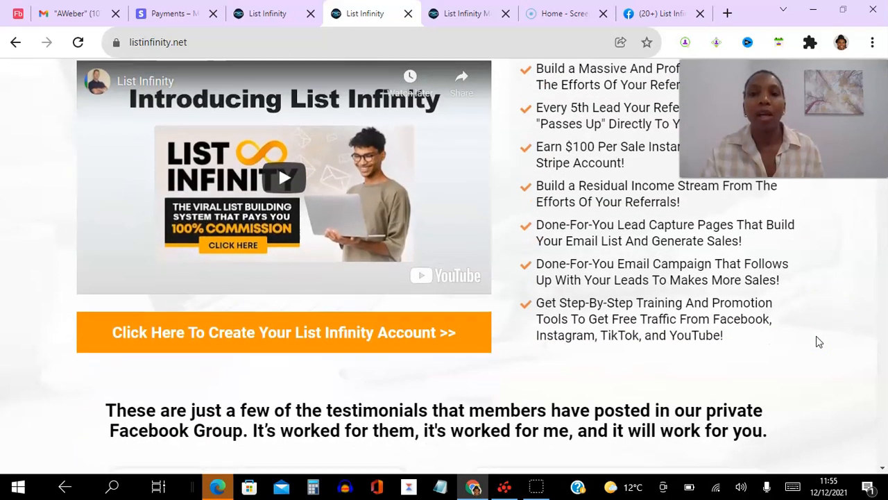
scroll(down, 3)
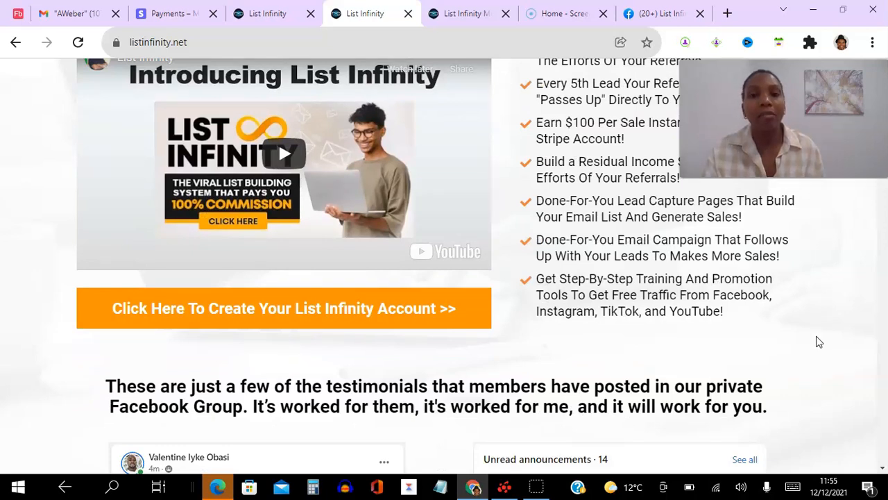
scroll(down, 3)
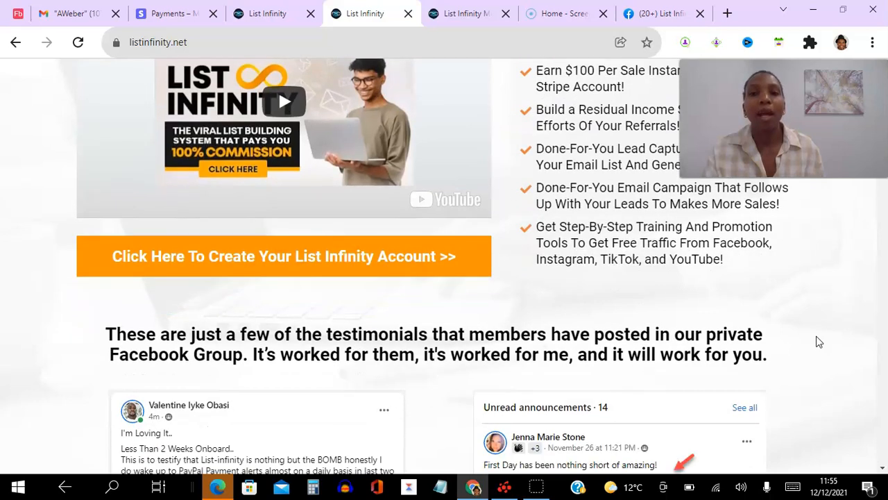
scroll(down, 3)
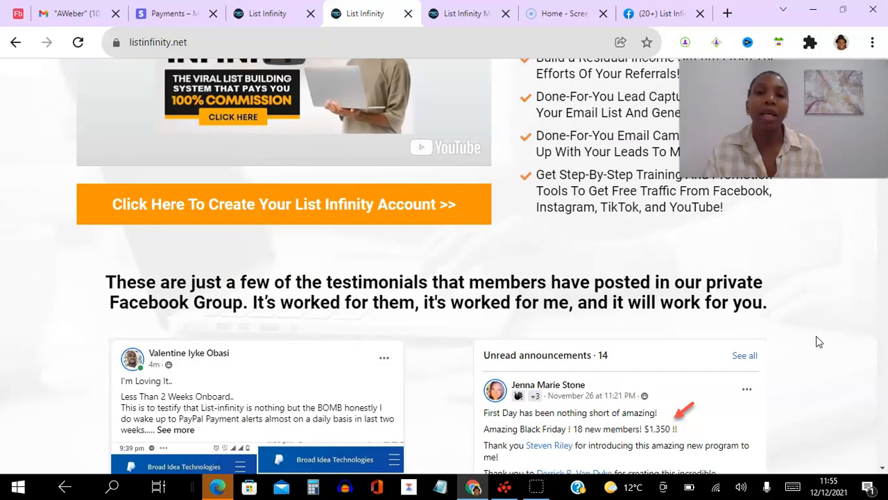
scroll(down, 3)
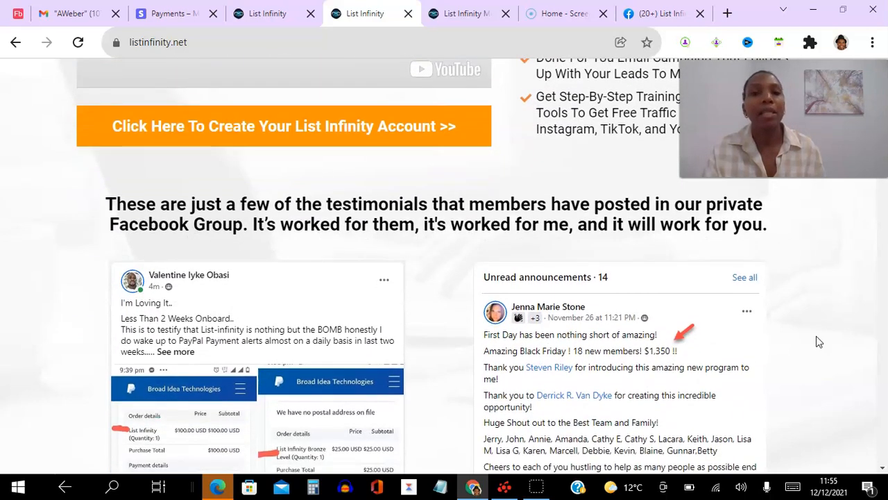
scroll(down, 3)
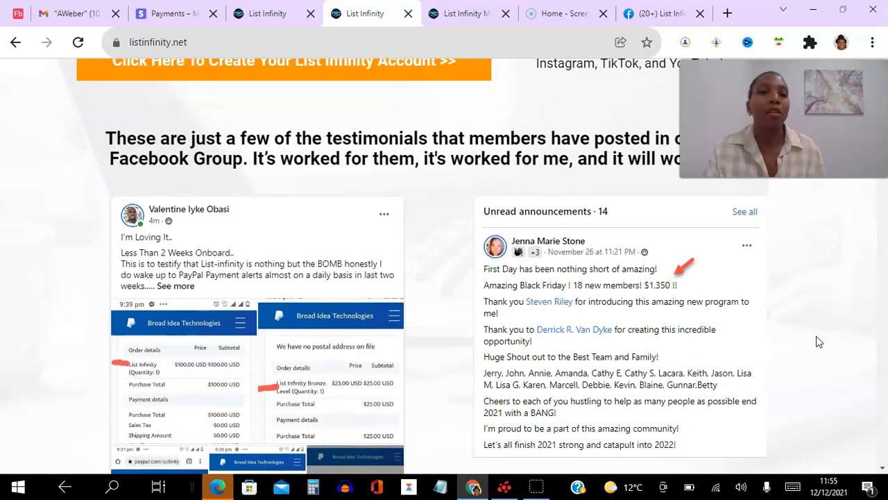
scroll(down, 3)
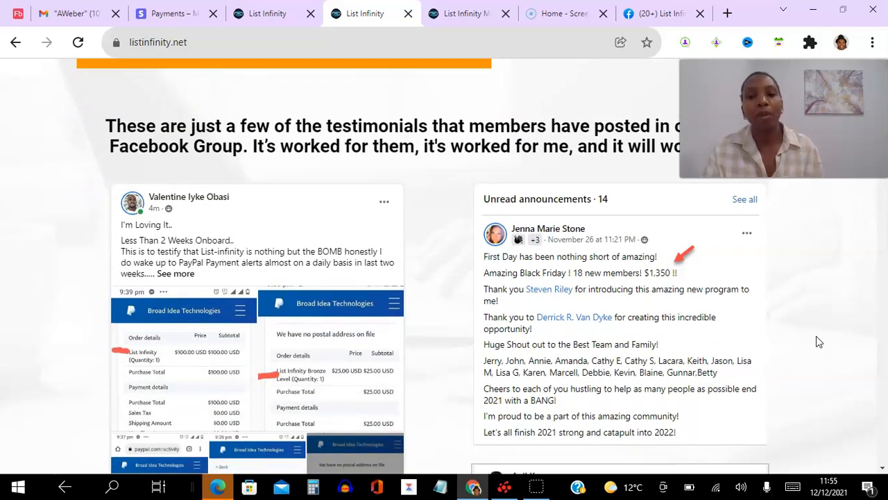
scroll(down, 3)
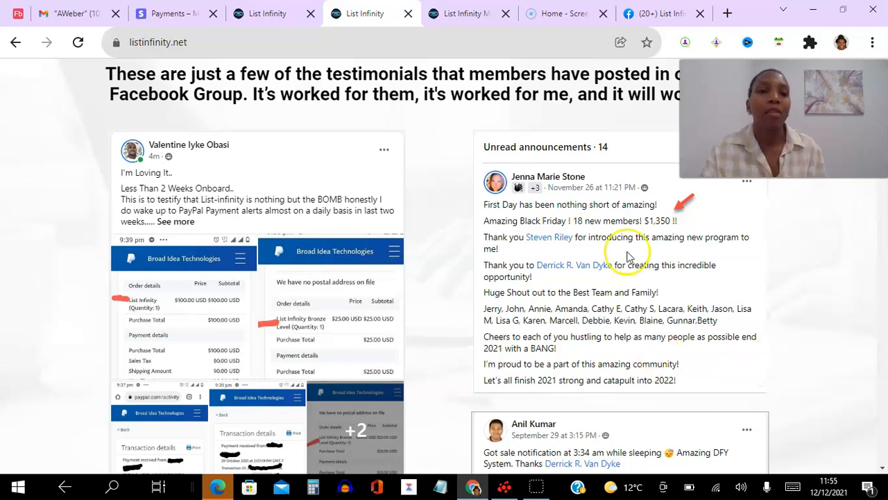
mouse_move(283, 158)
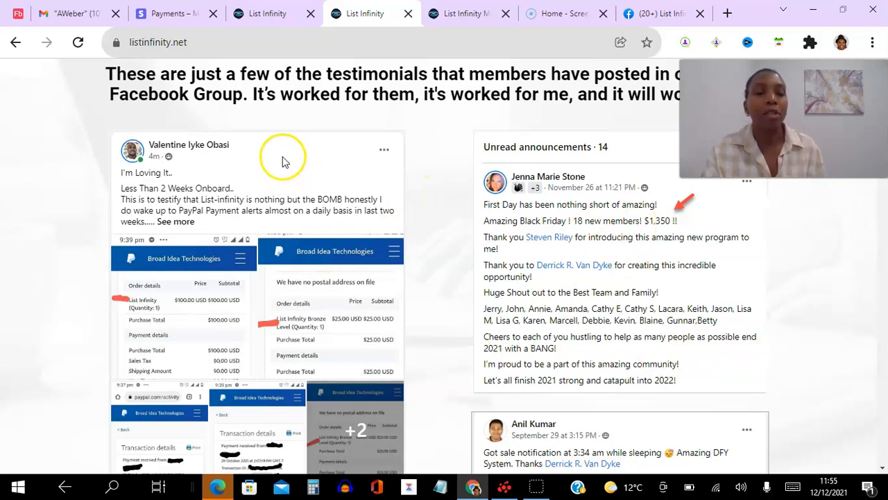
mouse_move(294, 186)
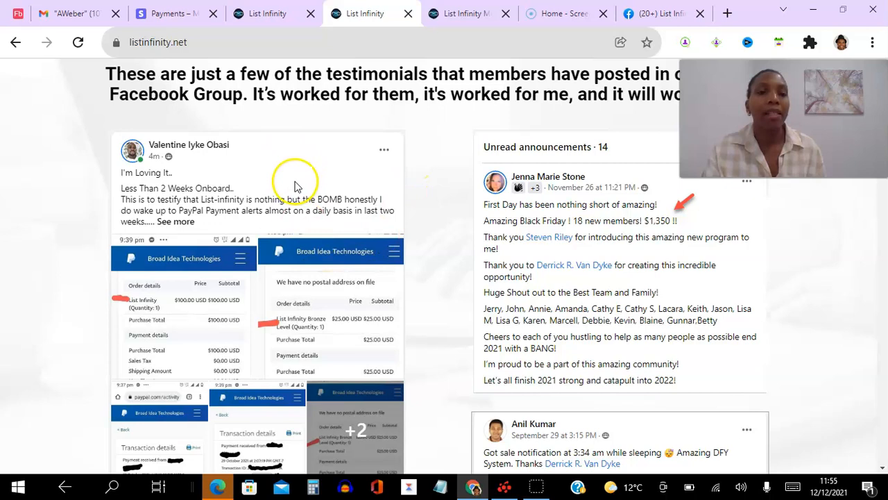
mouse_move(319, 233)
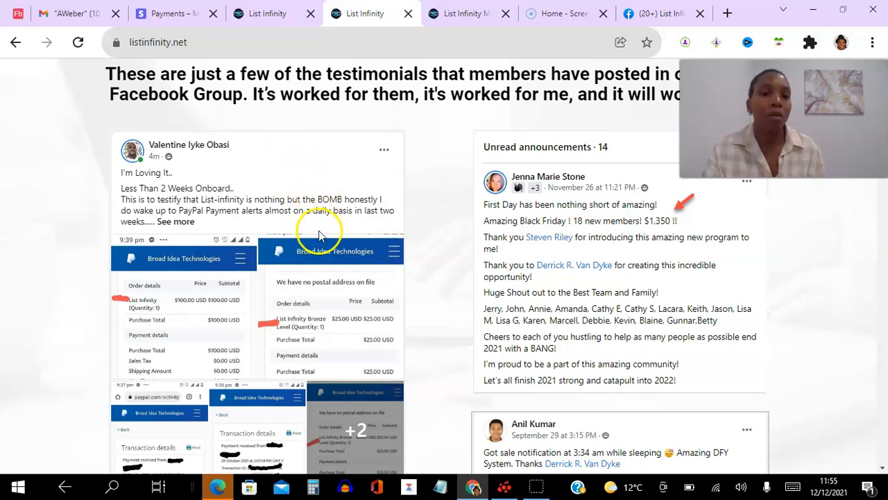
mouse_move(456, 375)
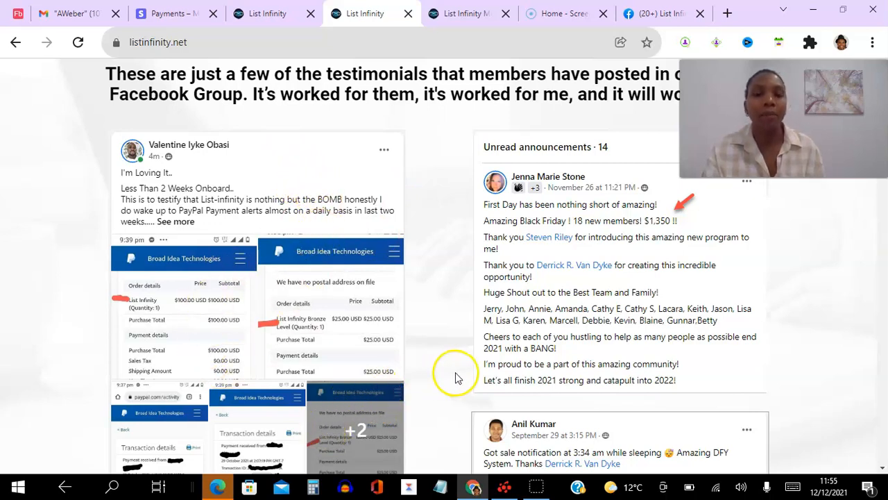
mouse_move(589, 214)
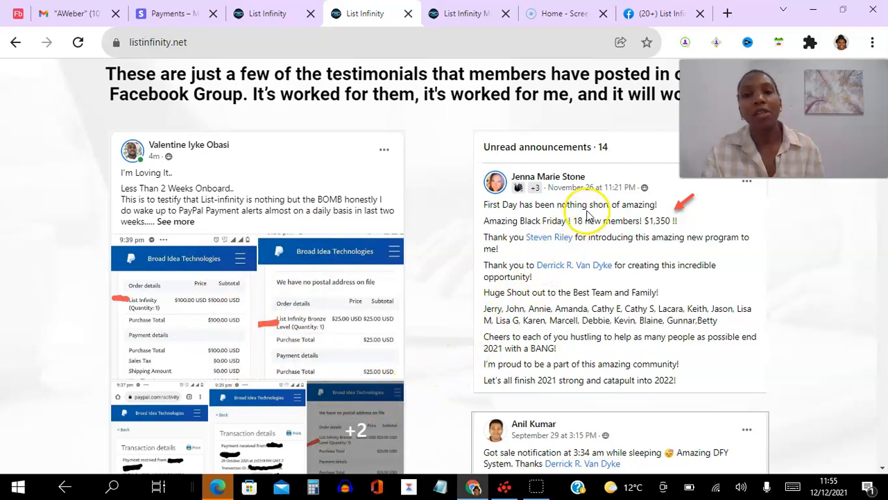
mouse_move(615, 241)
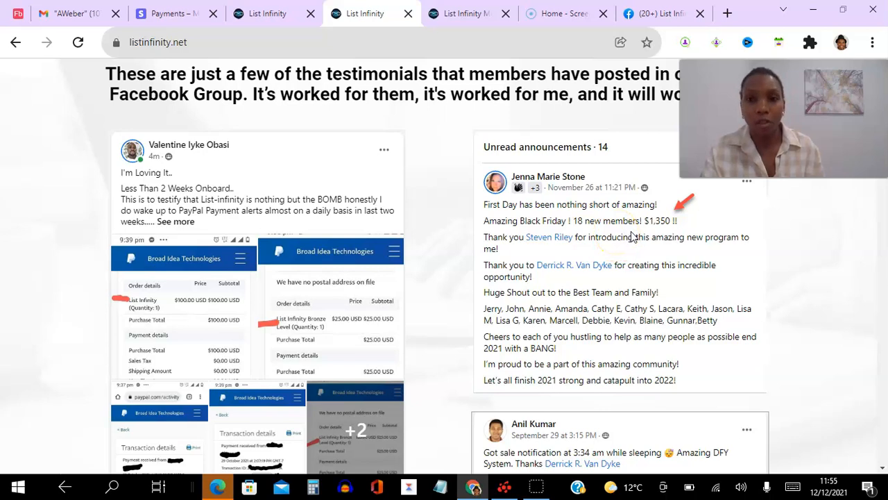
mouse_move(646, 232)
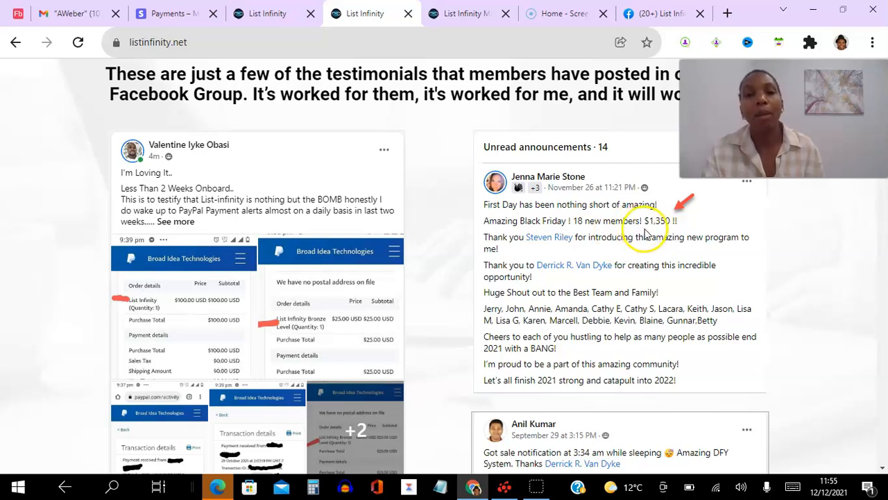
mouse_move(654, 231)
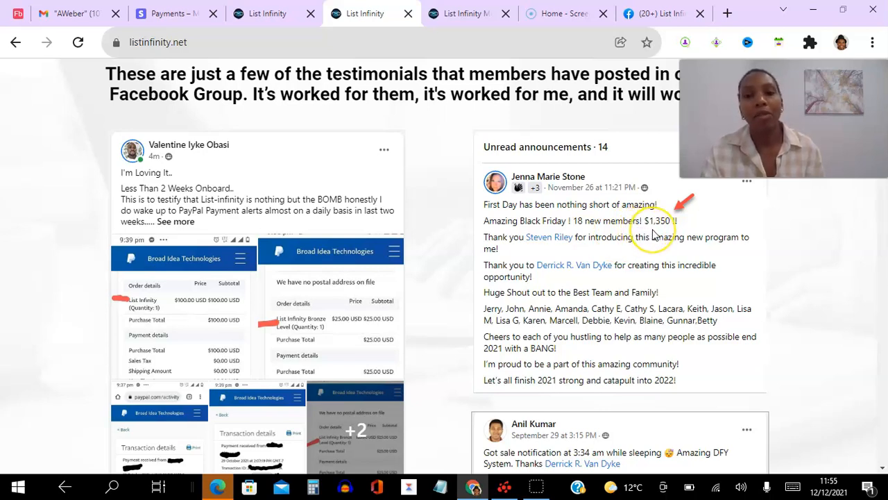
mouse_move(650, 233)
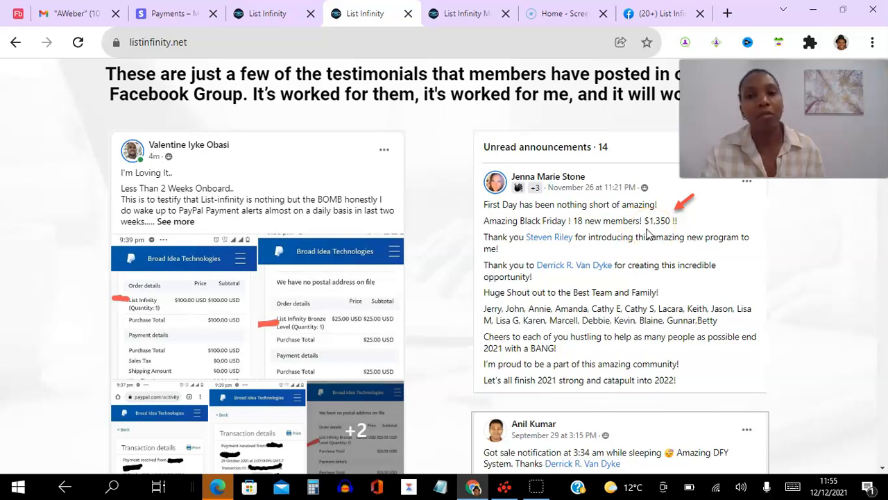
mouse_move(767, 279)
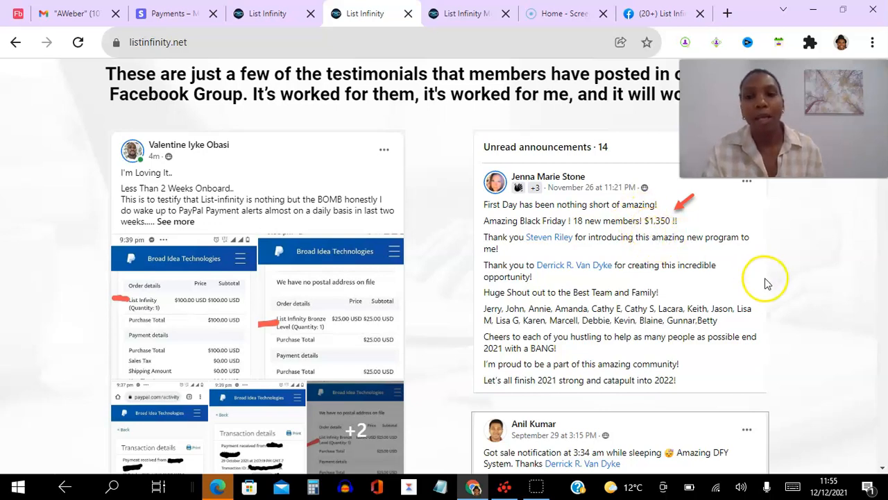
Scroll down through the PayPal and Stripe payment-proof screenshots on the testimonials page
scroll(down, 3)
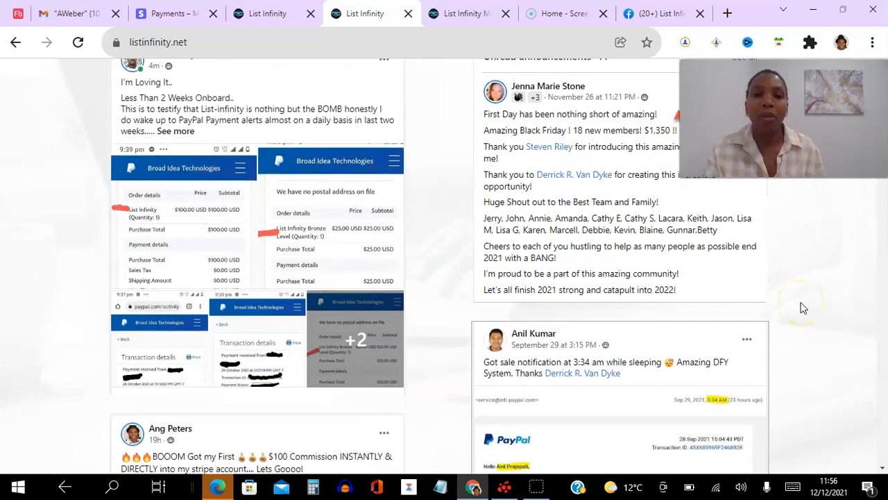
scroll(down, 3)
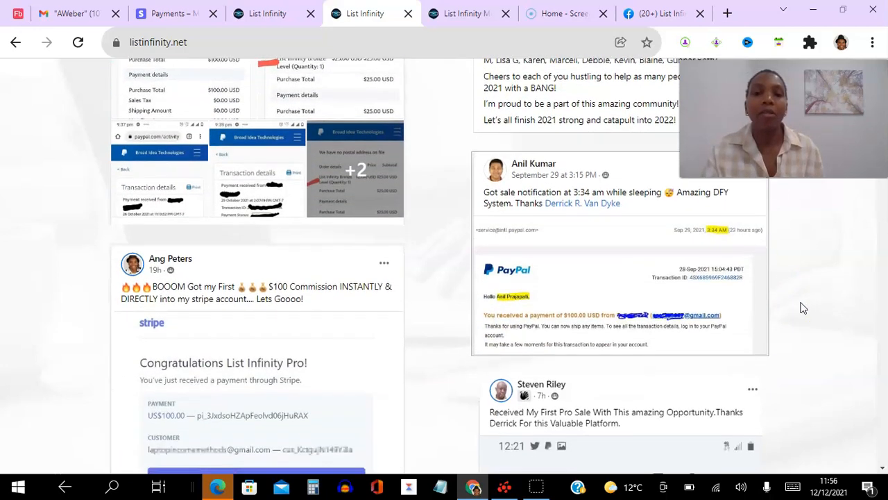
scroll(down, 3)
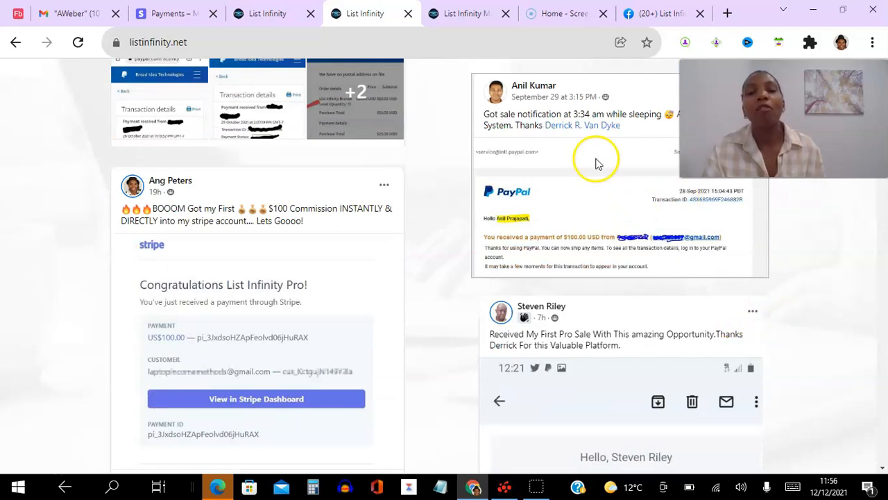
mouse_move(619, 172)
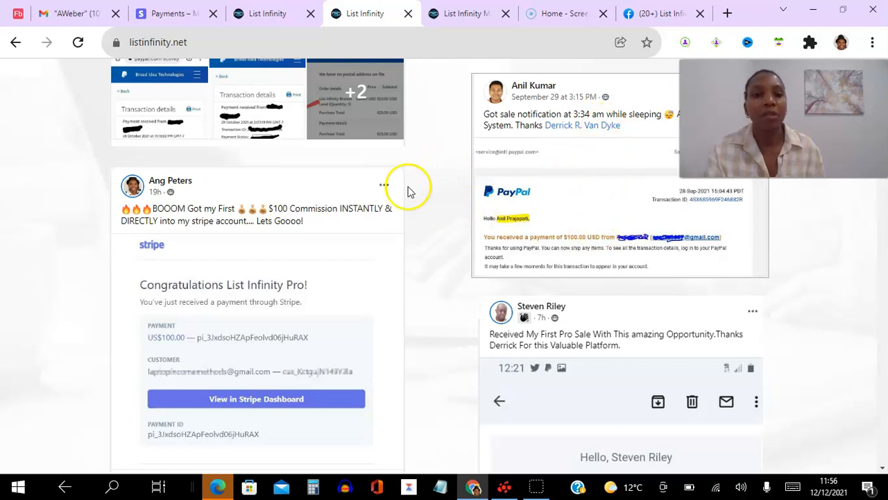
mouse_move(362, 262)
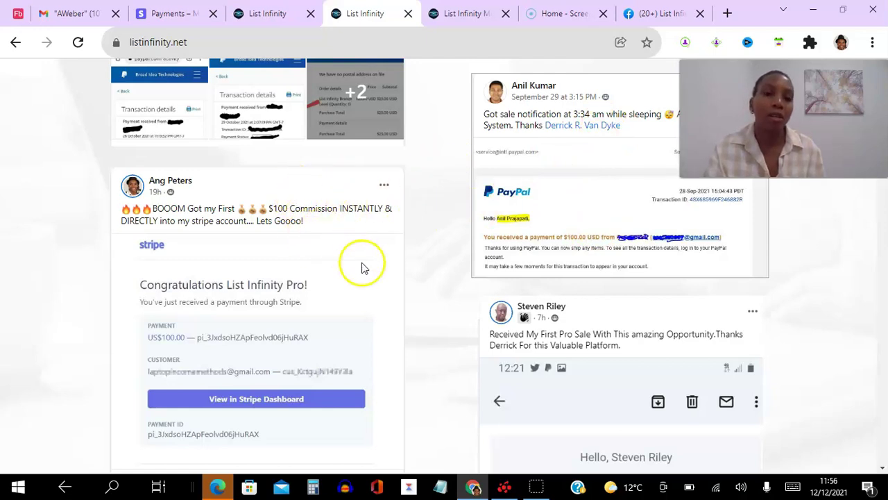
mouse_move(799, 308)
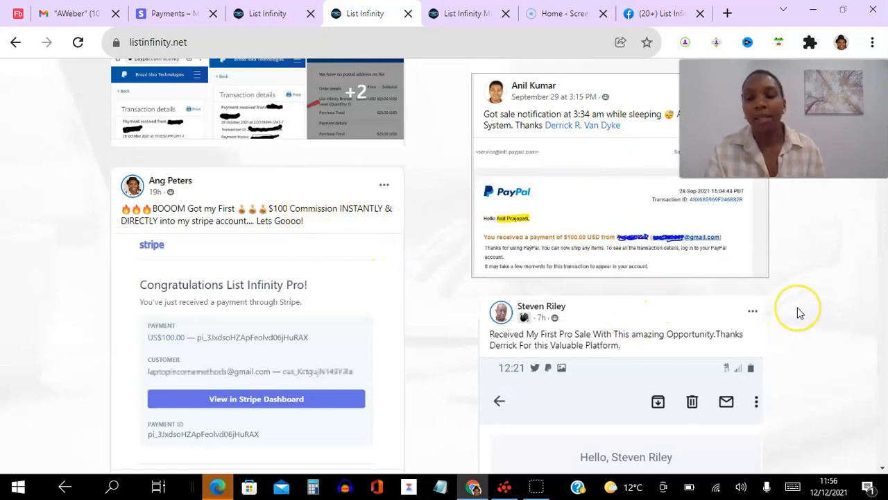
scroll(down, 3)
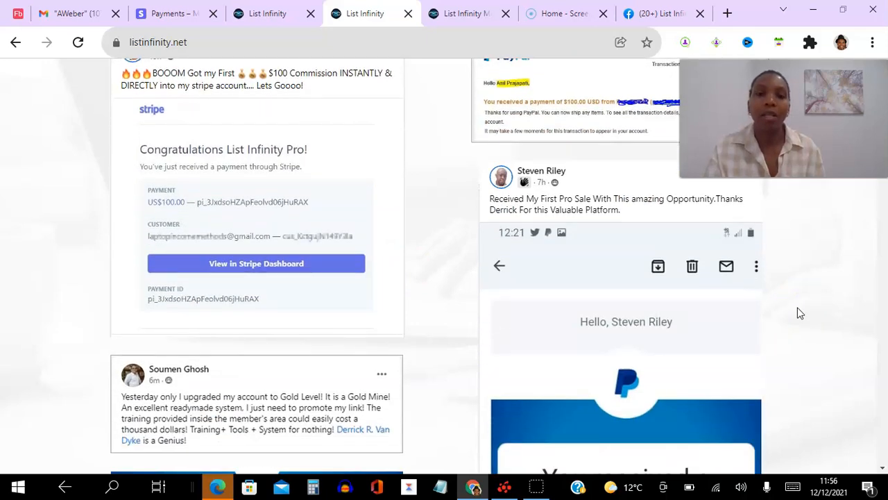
scroll(down, 3)
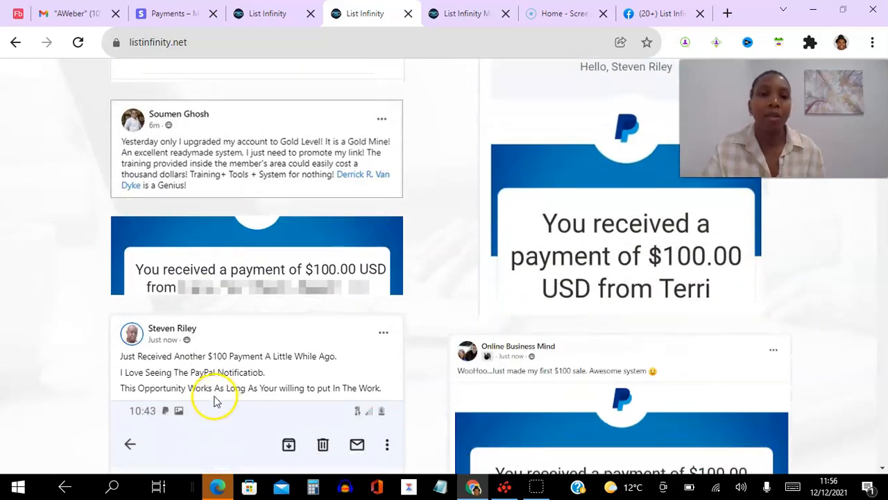
mouse_move(283, 161)
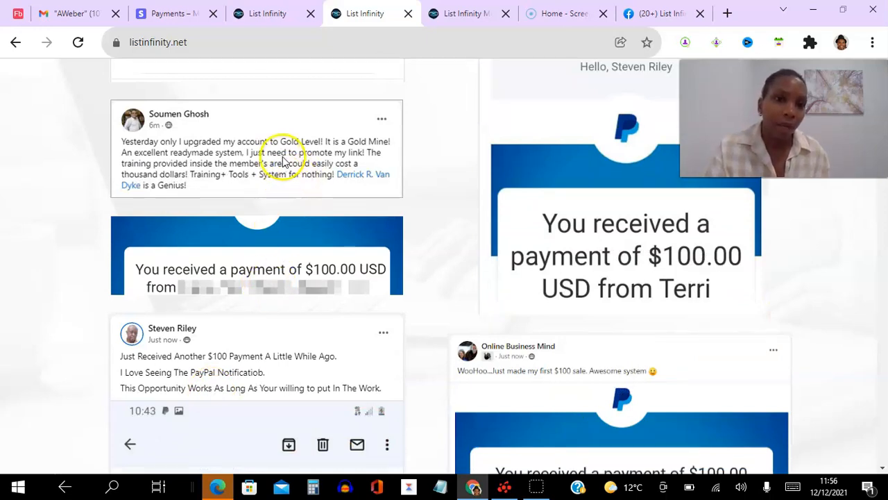
mouse_move(345, 201)
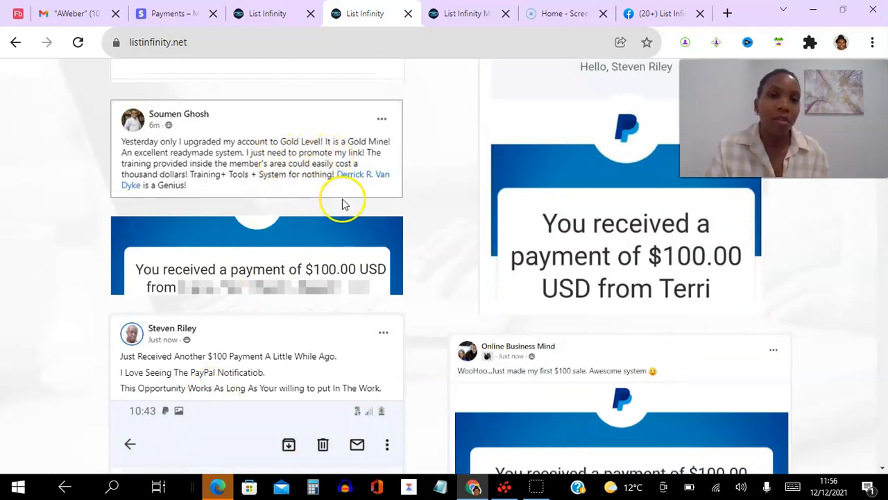
mouse_move(330, 142)
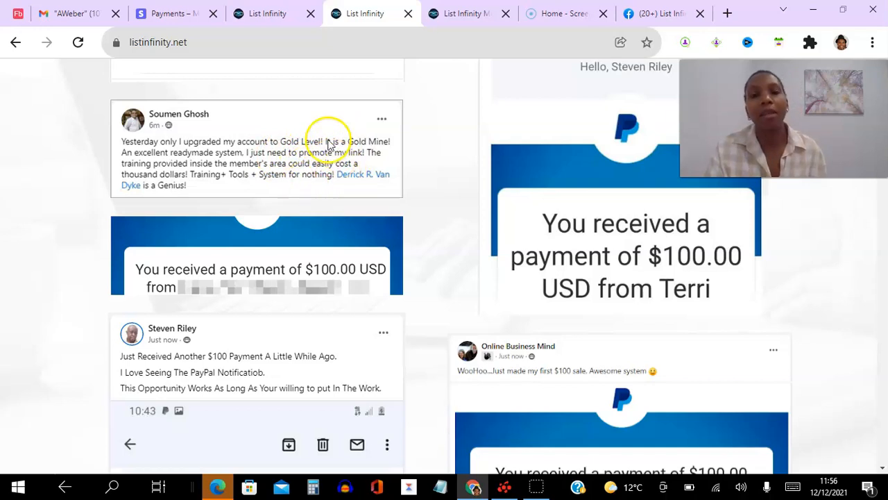
mouse_move(350, 150)
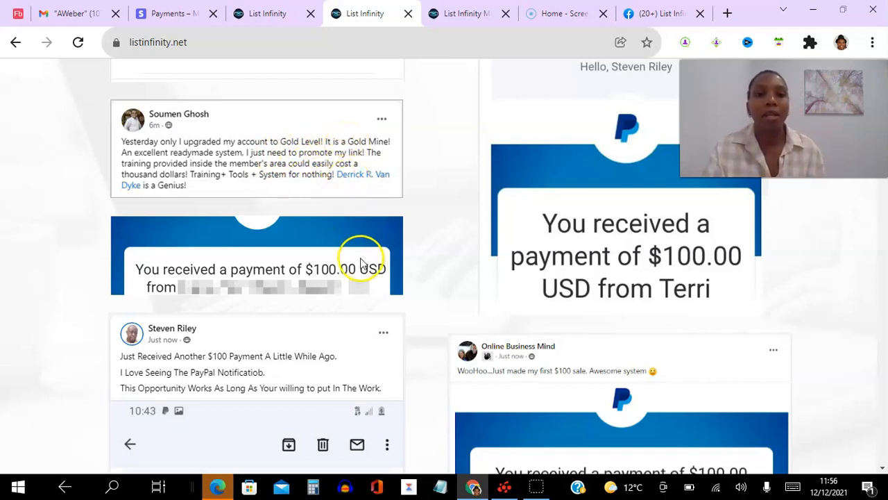
mouse_move(881, 325)
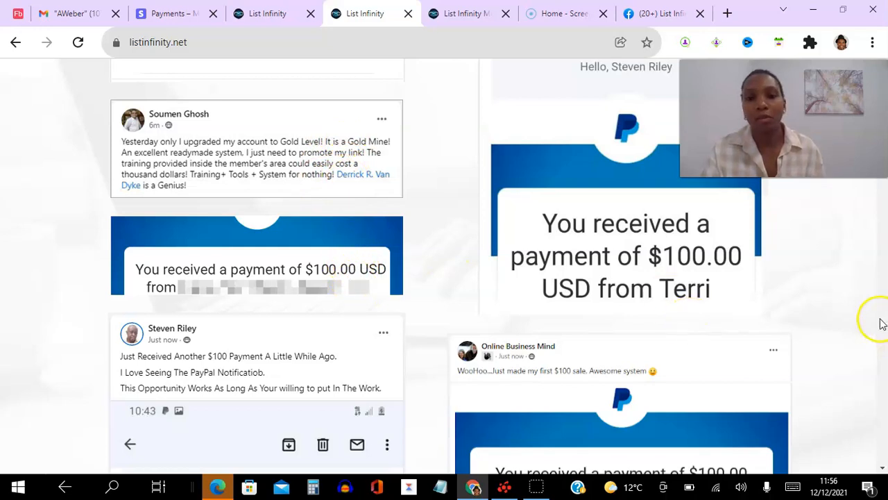
scroll(down, 3)
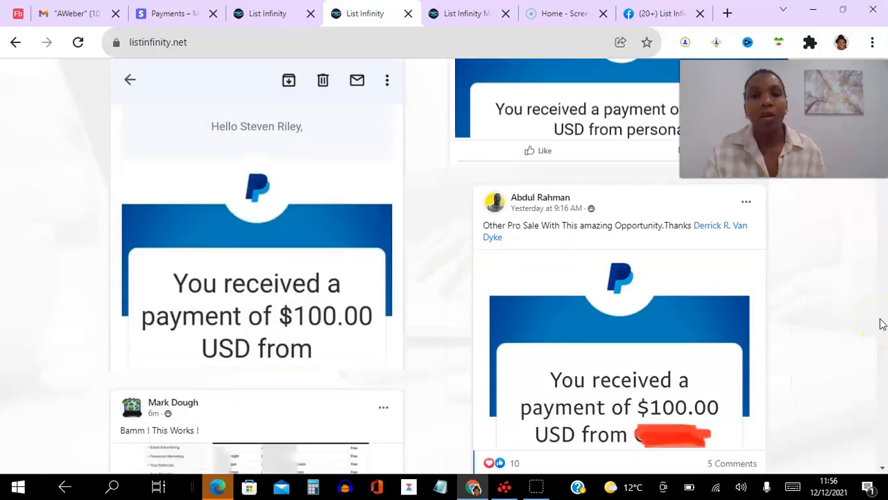
scroll(down, 3)
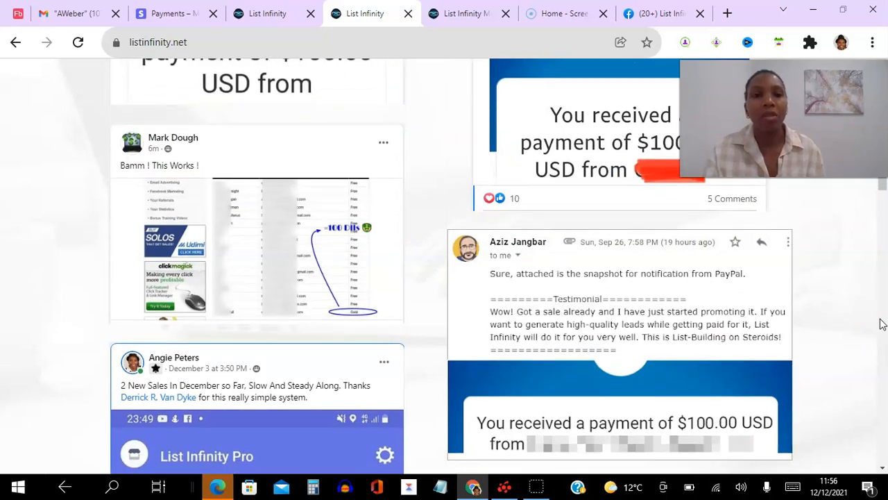
scroll(down, 3)
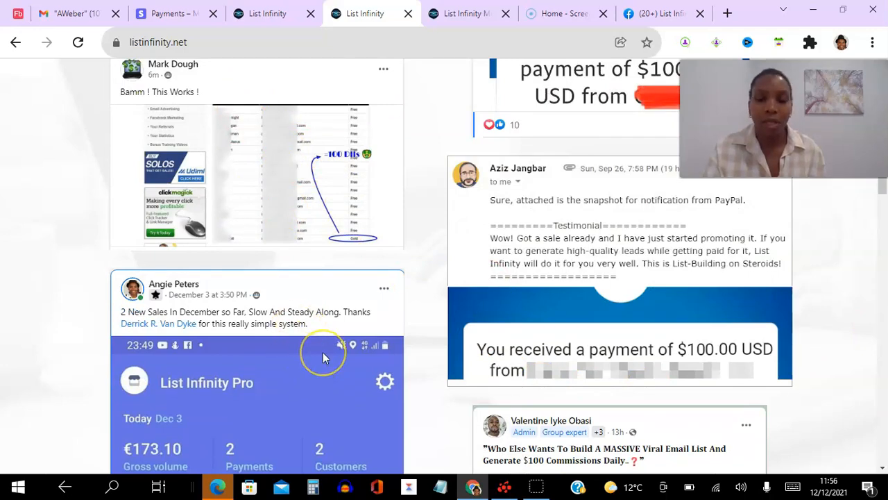
scroll(down, 3)
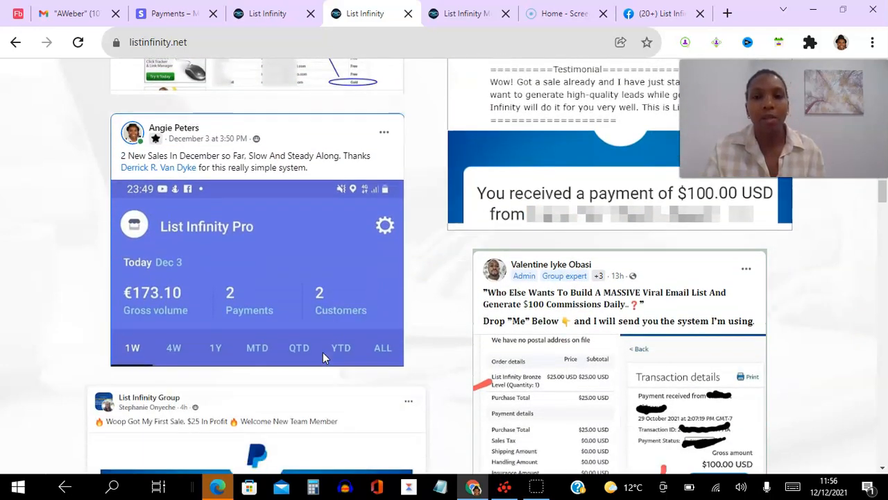
Continue down the remaining payment proofs to the 'YOUR TESTIMONIAL HERE?' heading
scroll(down, 3)
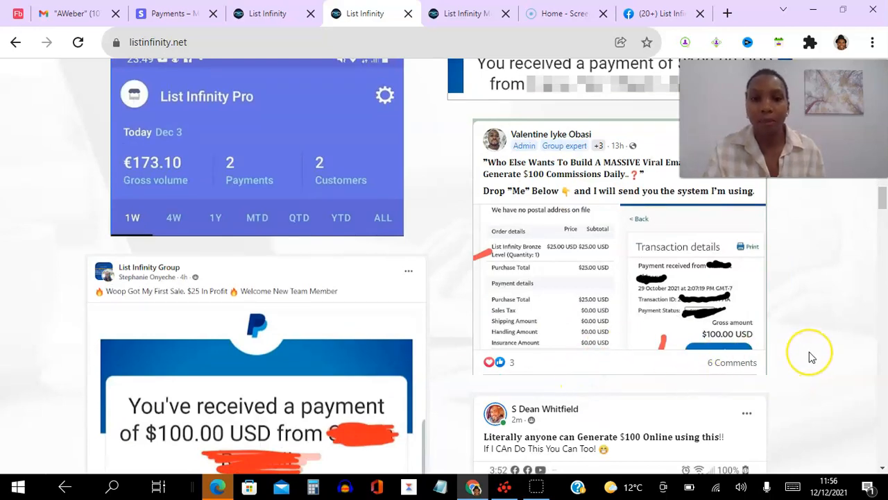
scroll(down, 3)
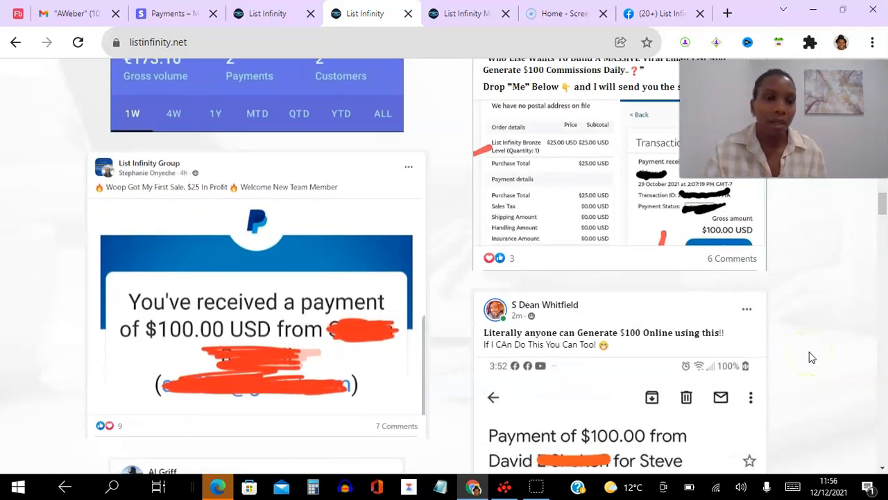
scroll(down, 3)
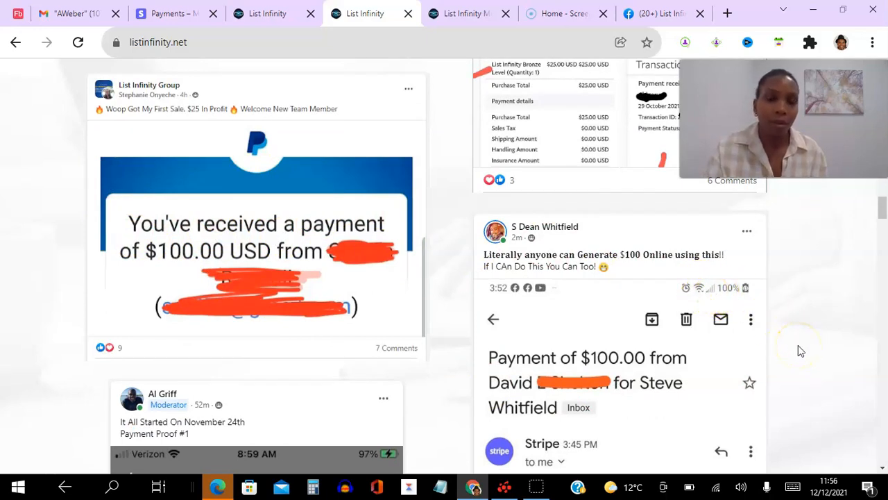
scroll(down, 3)
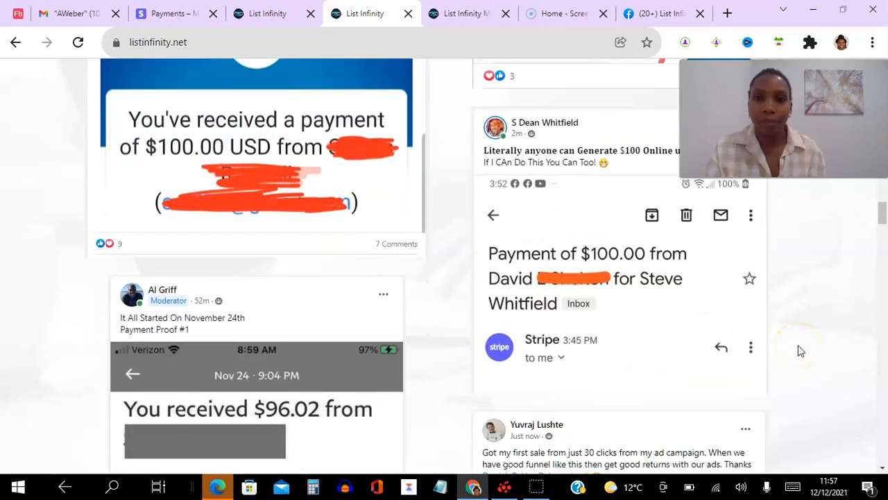
scroll(down, 3)
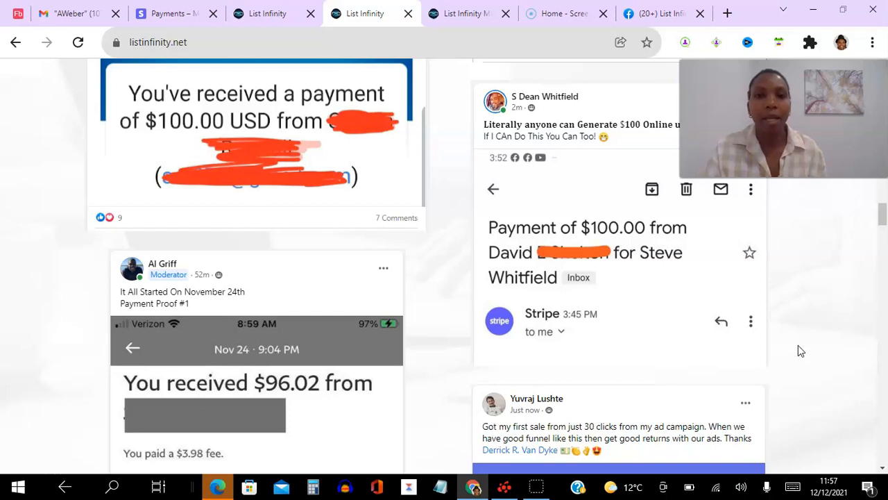
scroll(down, 3)
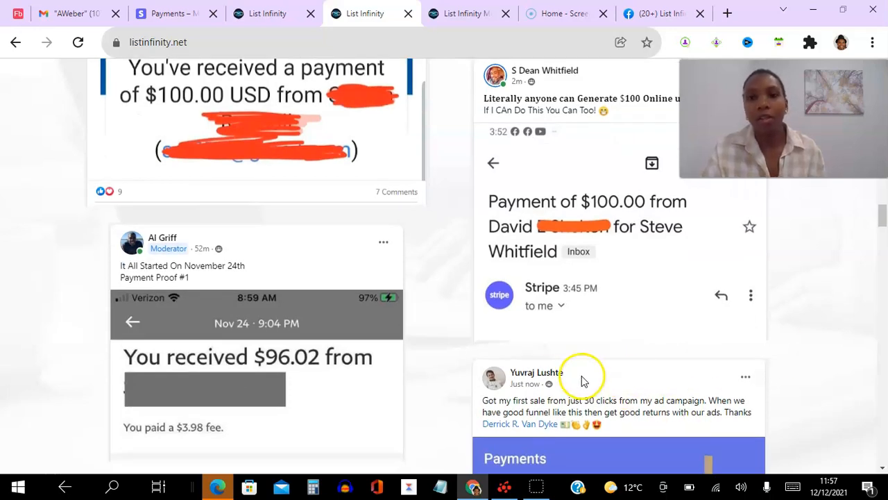
mouse_move(622, 394)
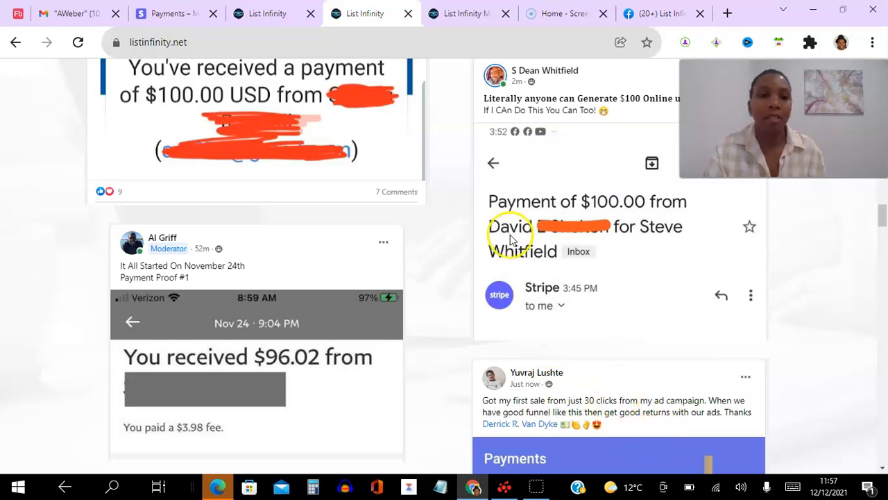
scroll(down, 3)
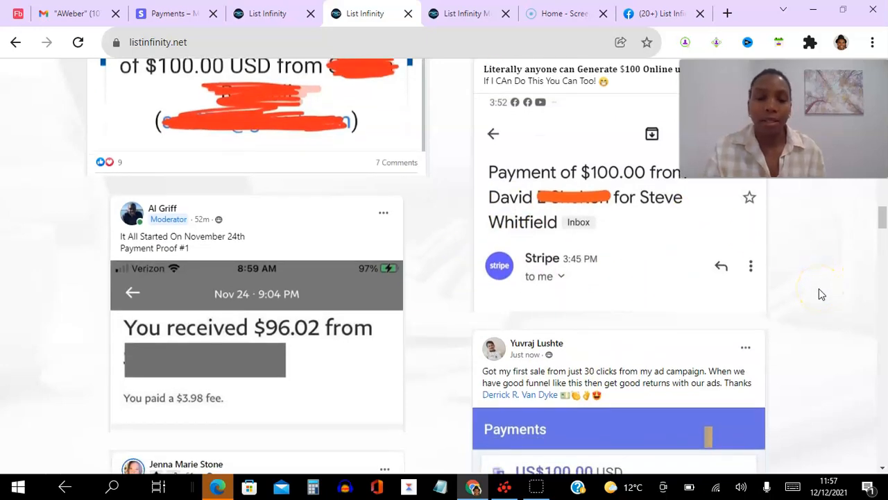
scroll(down, 3)
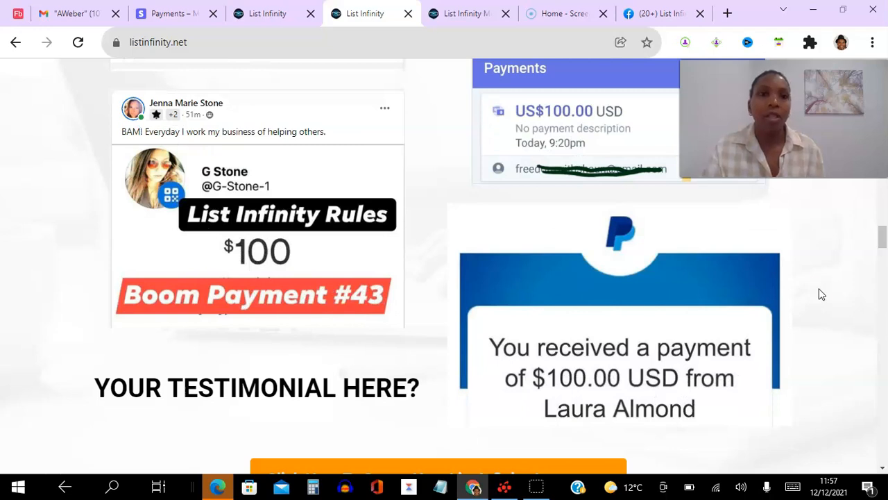
mouse_move(362, 260)
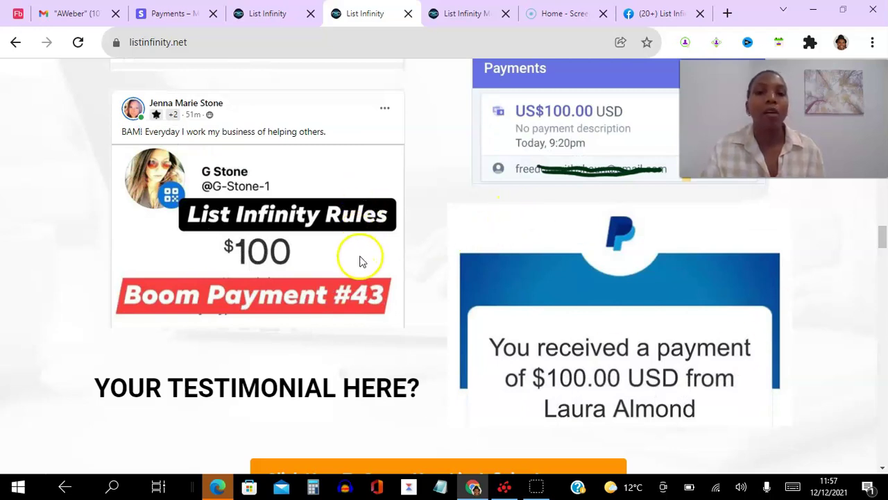
mouse_move(369, 316)
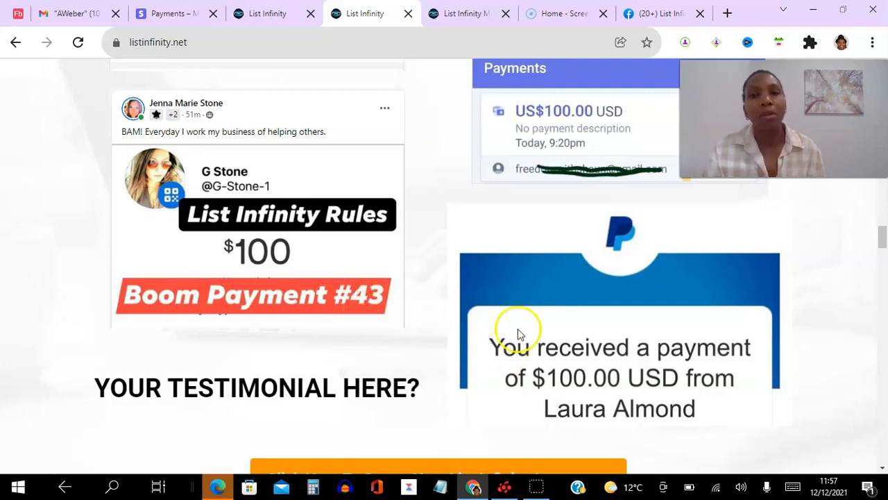
mouse_move(880, 239)
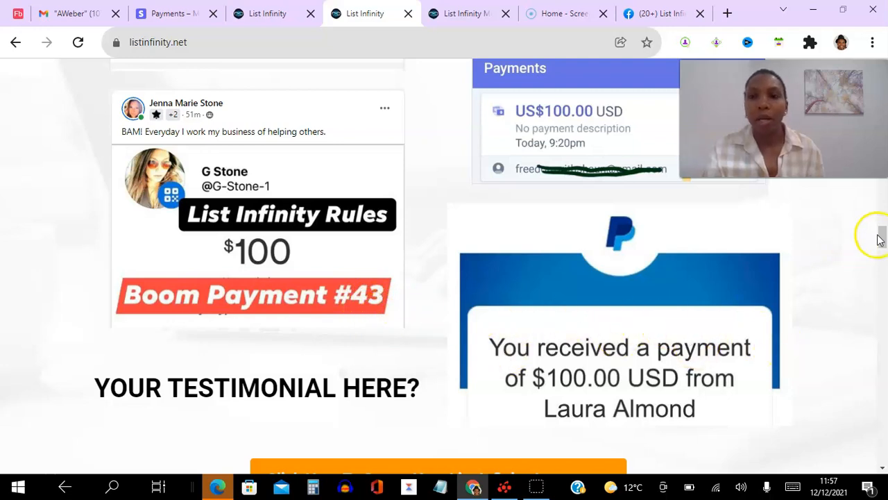
scroll(down, 3)
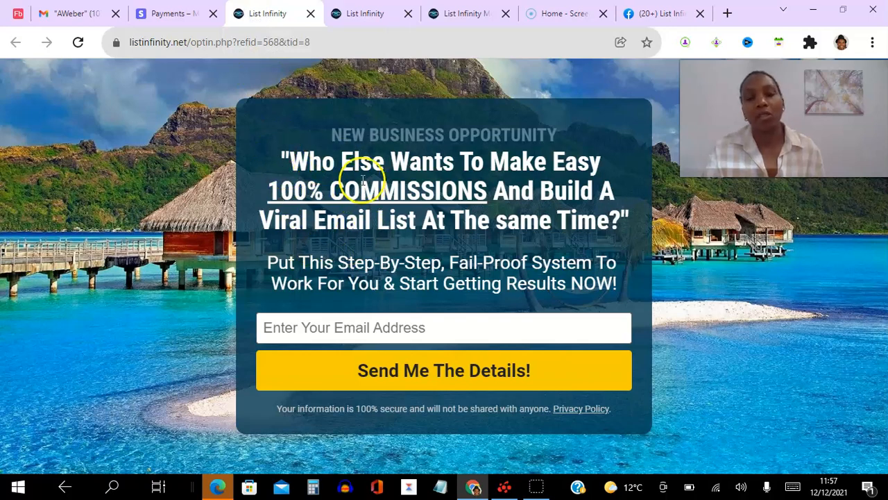
mouse_move(90, 25)
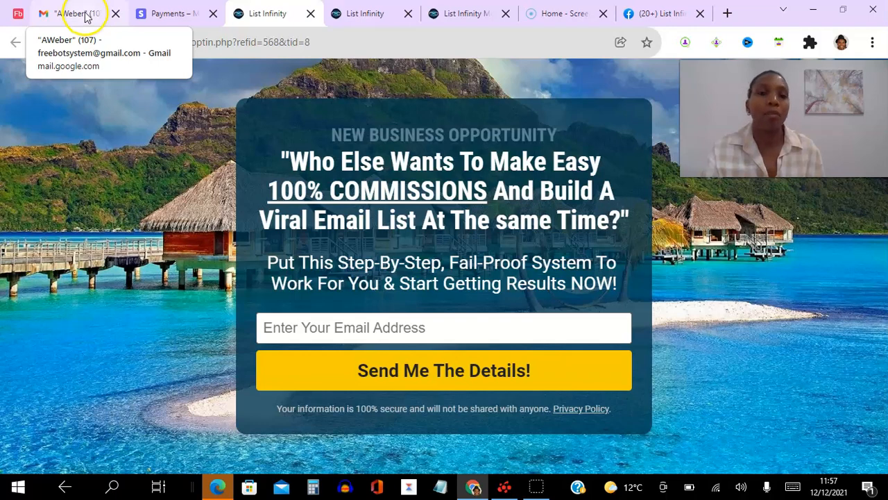
Show the Gmail AWeber label listing 108 subscriber-added notifications, glancing at the opt-in page
click(70, 14)
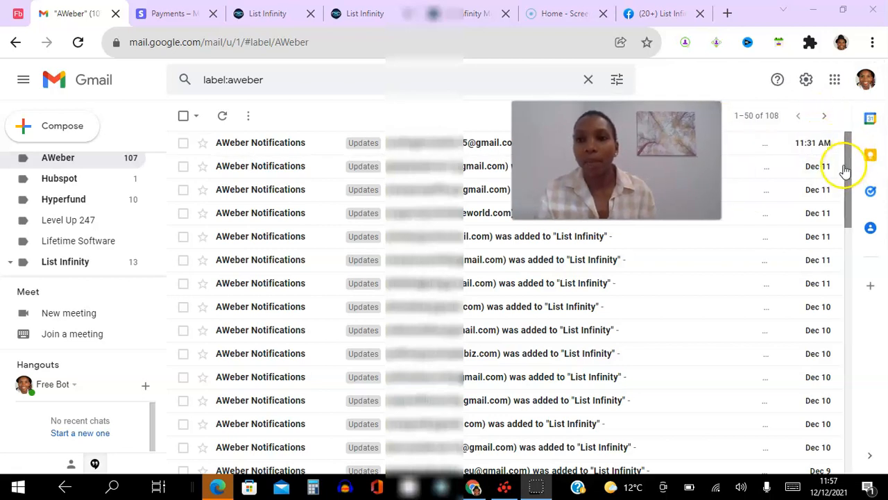
mouse_move(823, 260)
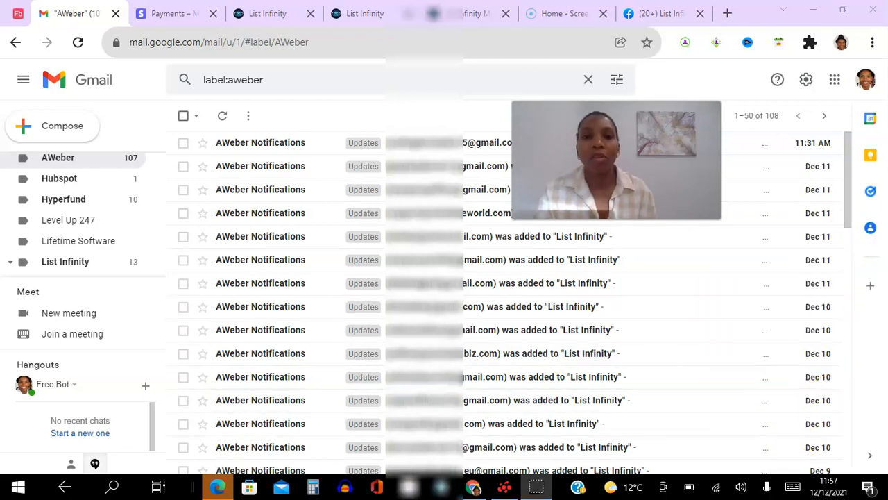
mouse_move(286, 13)
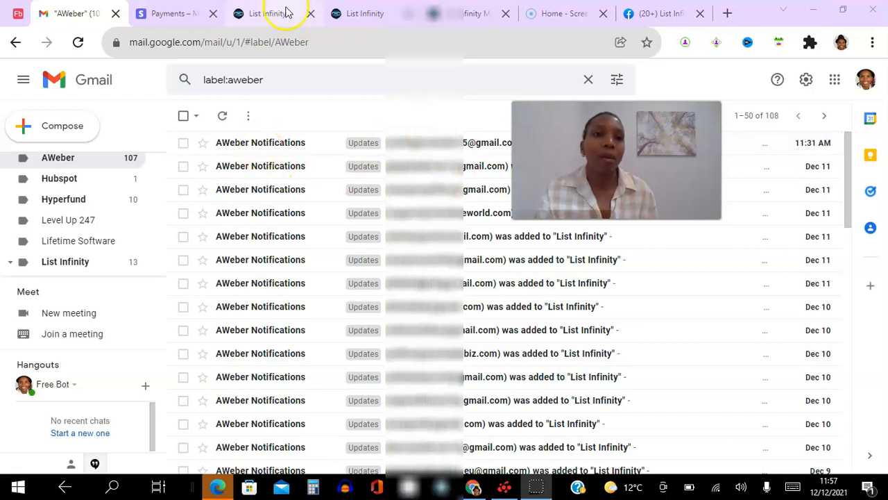
click(267, 14)
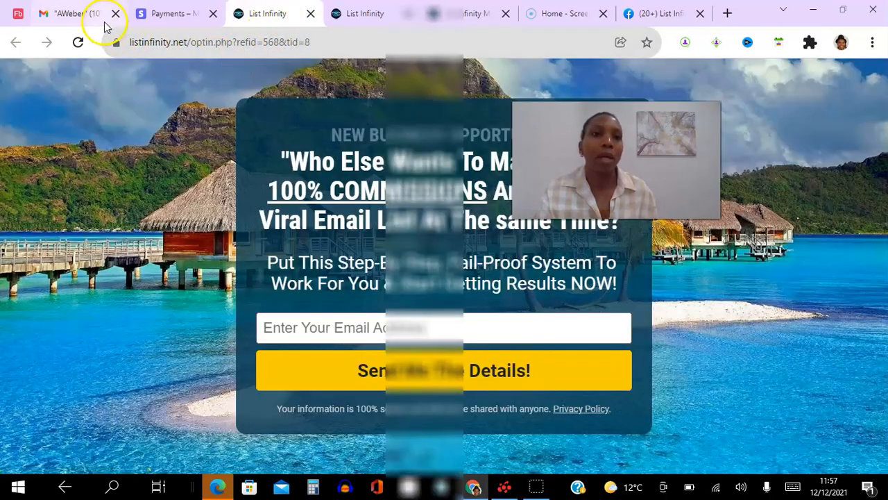
click(69, 14)
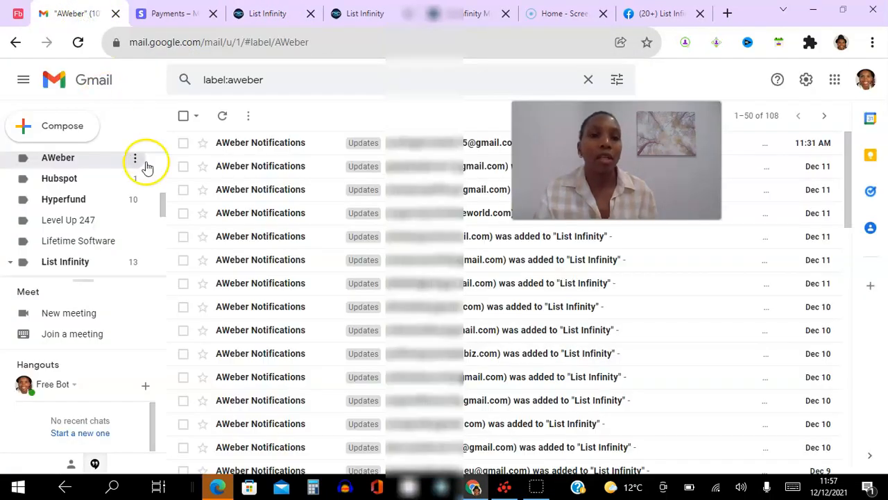
Glance down the List Infinity testimonials page before returning to Gmail
click(357, 14)
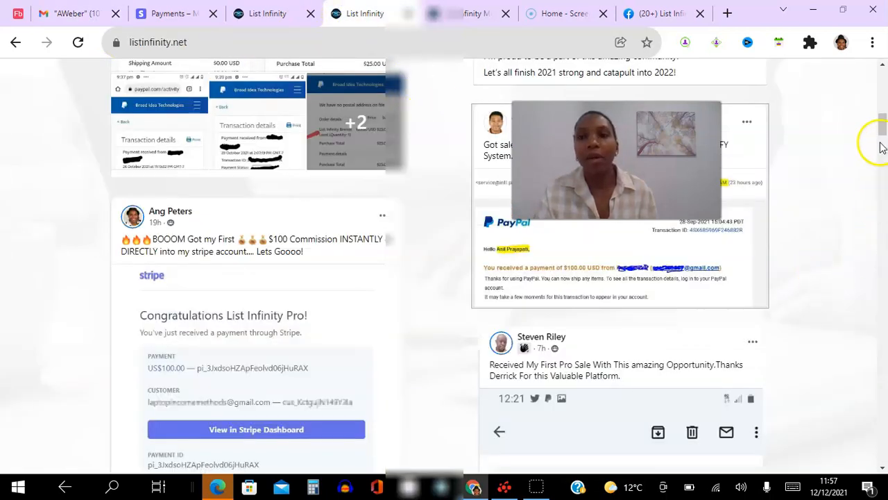
scroll(down, 3)
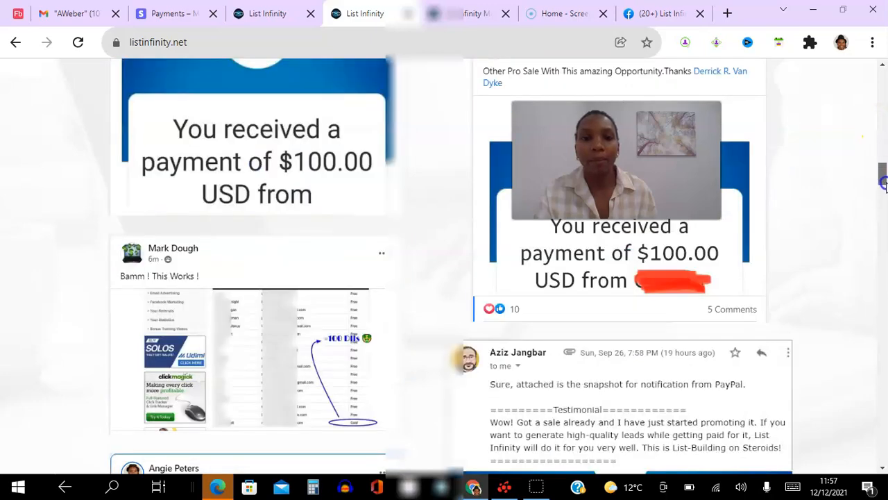
scroll(down, 3)
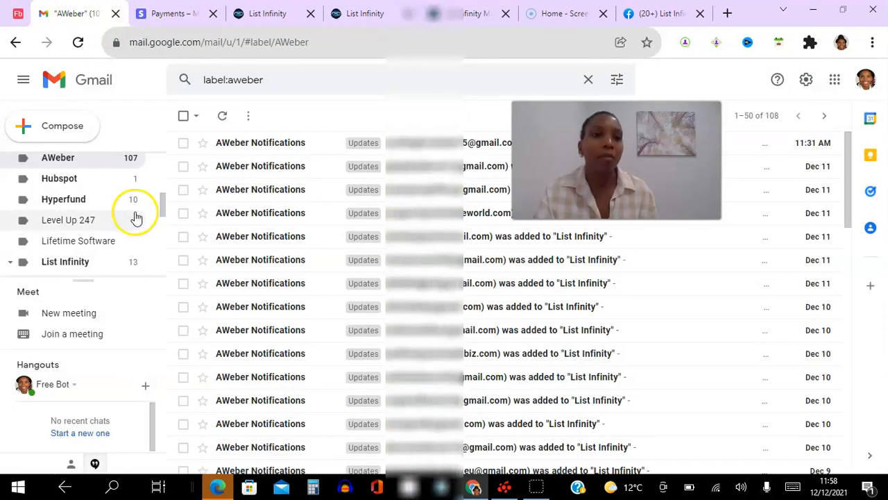
mouse_move(92, 261)
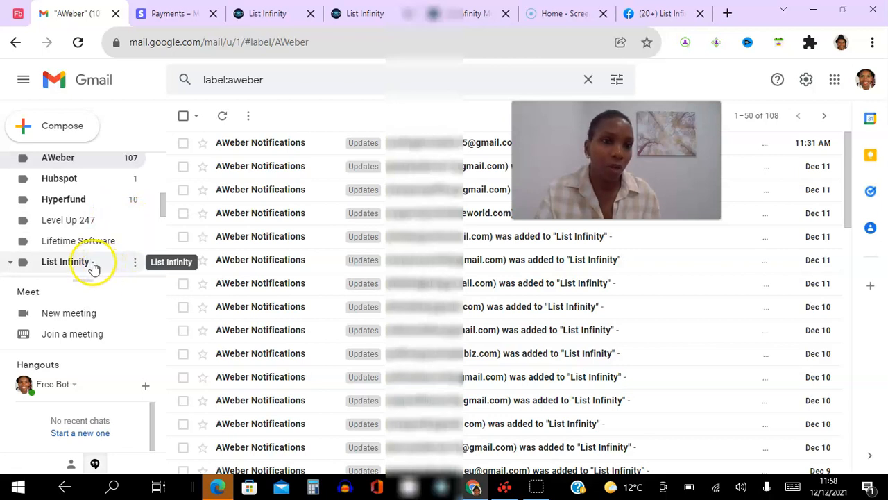
Show the Gmail List Infinity label with its 14 New Referral emails
click(65, 261)
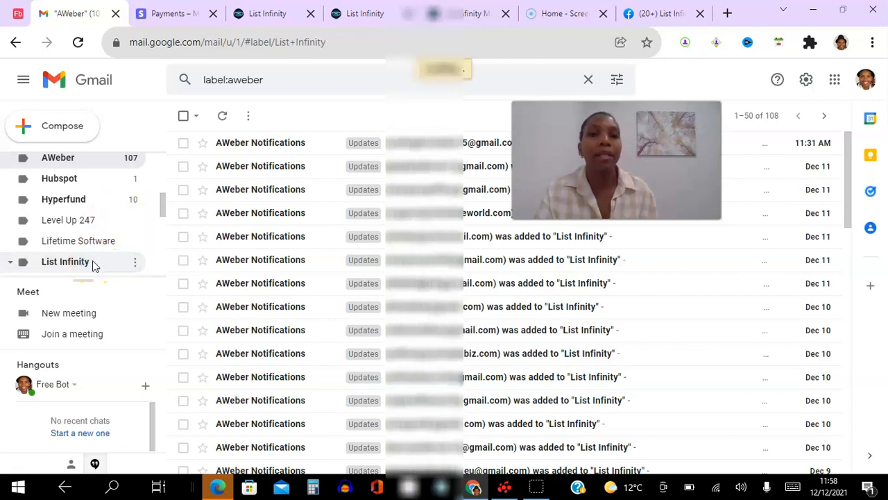
click(65, 261)
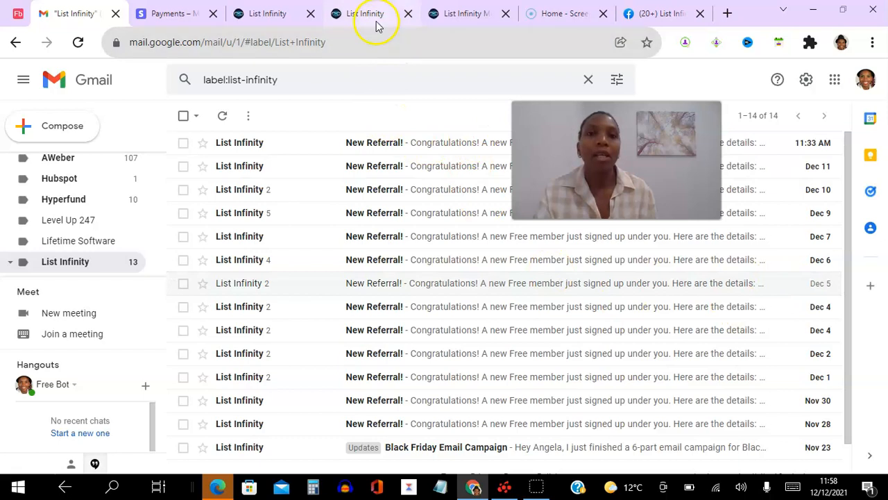
Return to the List Infinity sales page at its 'Massive Viral Email List' headline
click(364, 13)
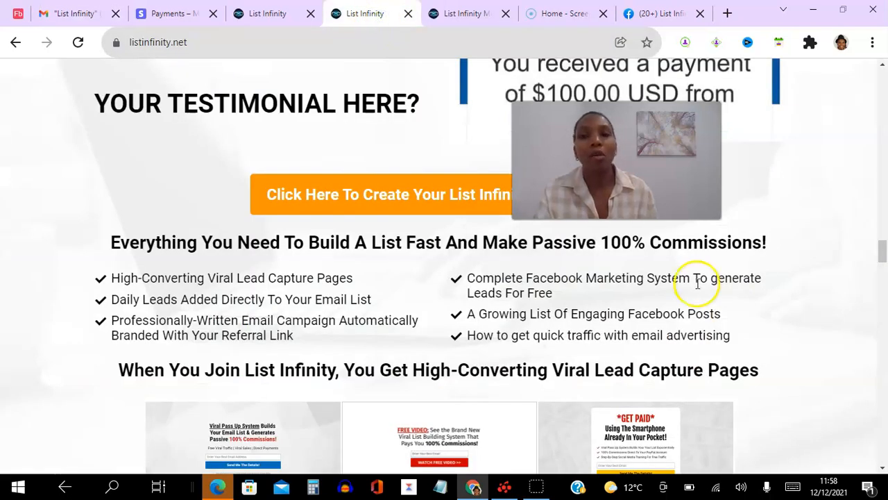
scroll(down, 3)
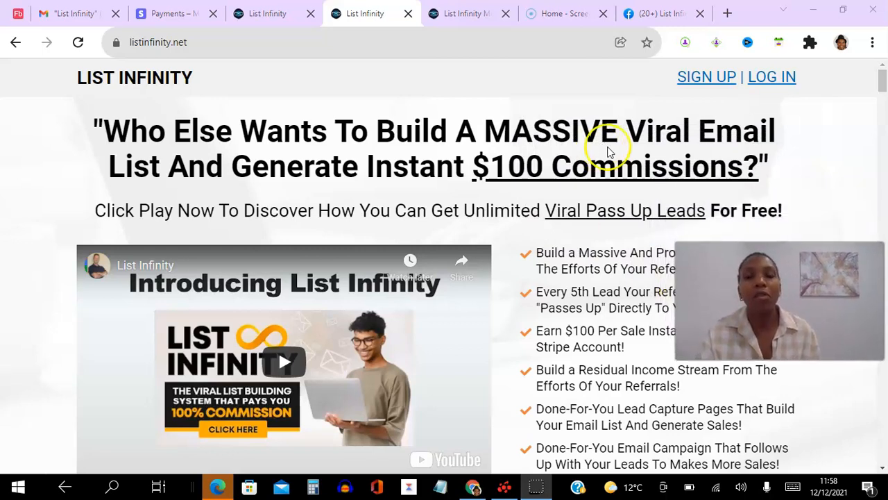
mouse_move(527, 163)
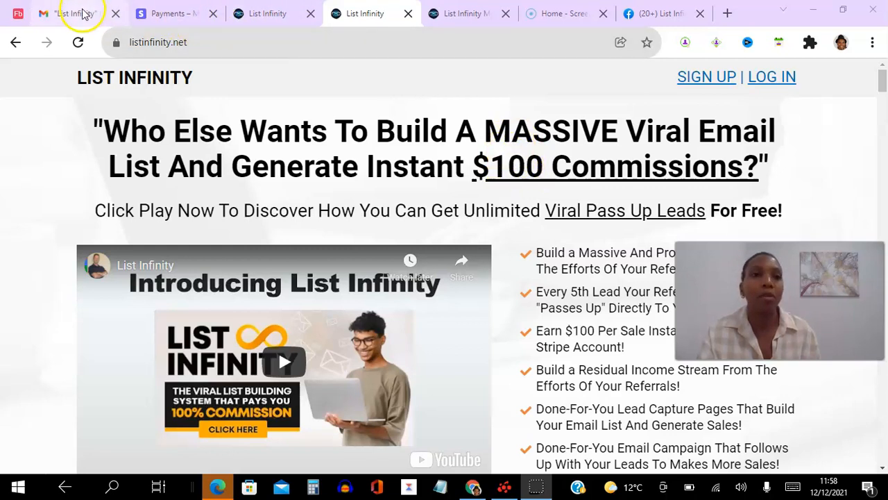
Show the List Infinity Pro Upgrade label in Gmail and mark the newest upgrade email as unread
click(73, 14)
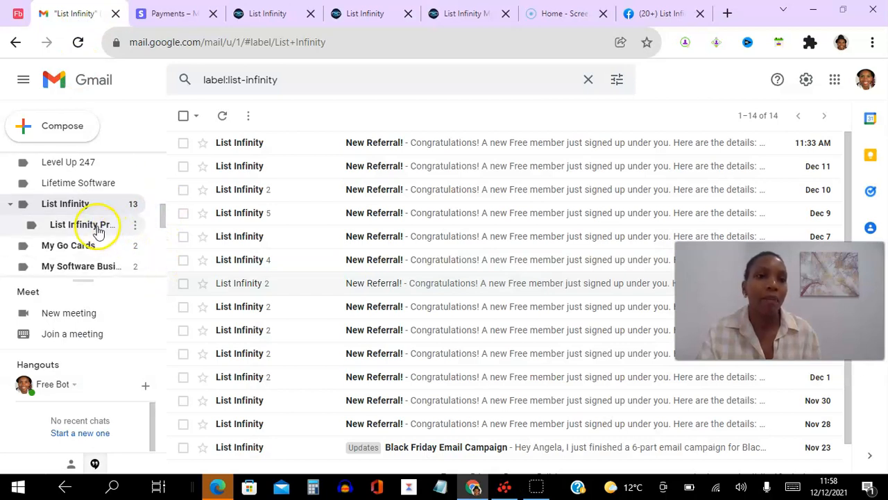
click(86, 225)
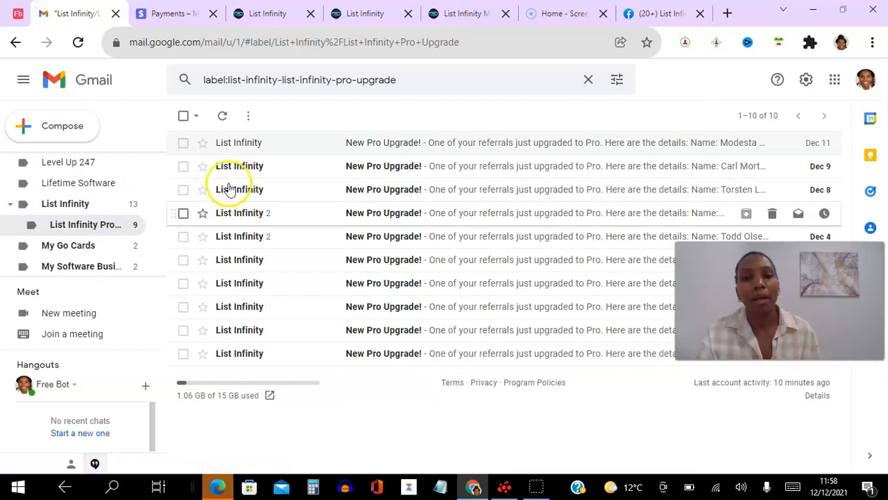
click(183, 141)
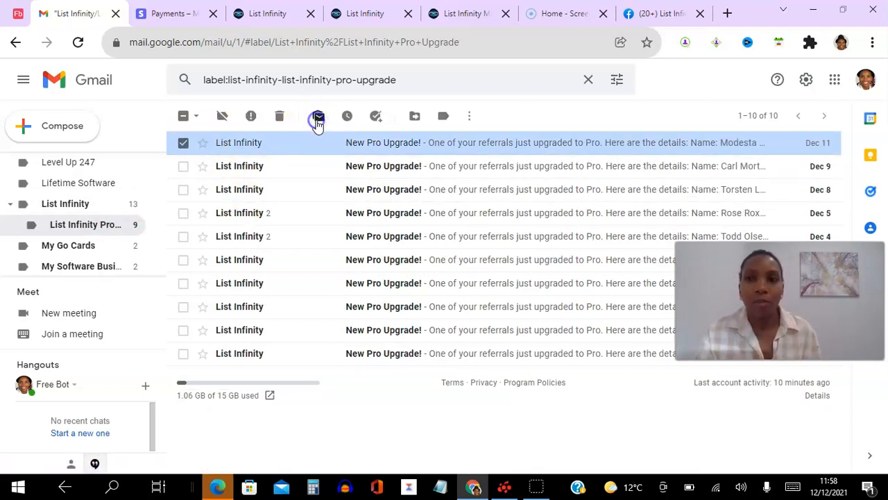
click(318, 117)
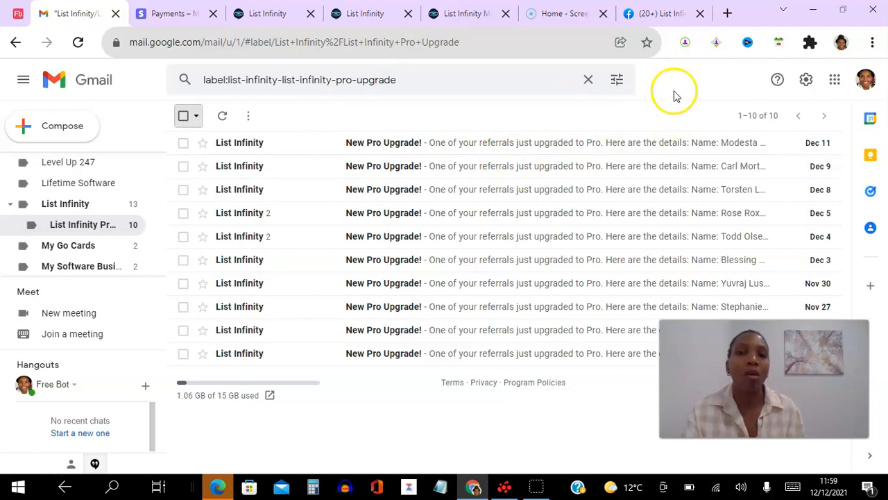
mouse_move(463, 86)
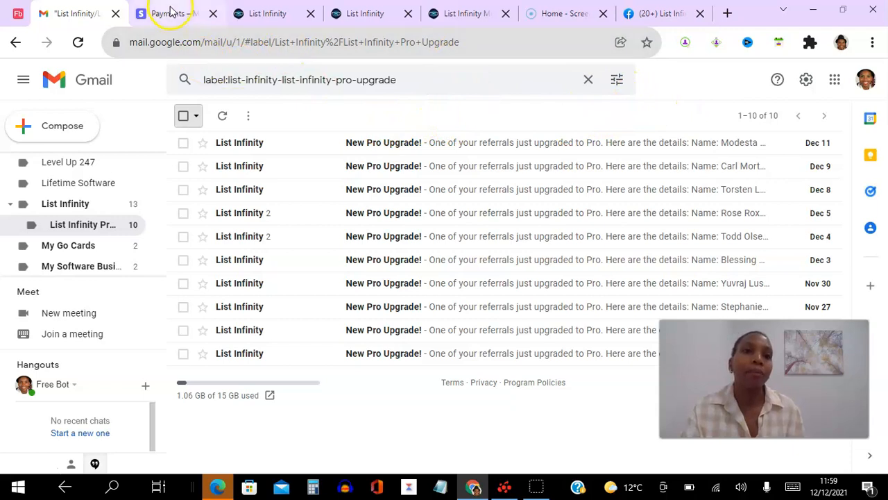
Switch to the Stripe payments dashboard listing succeeded US$100.00 payments
click(173, 14)
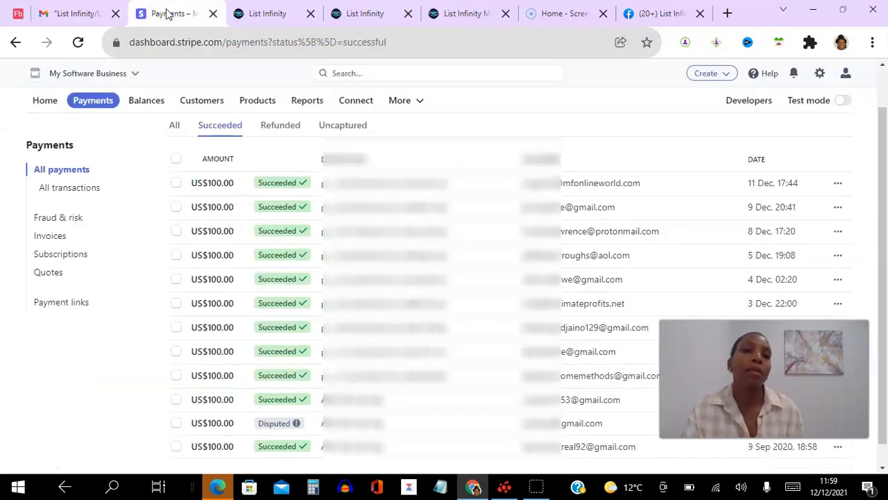
mouse_move(270, 141)
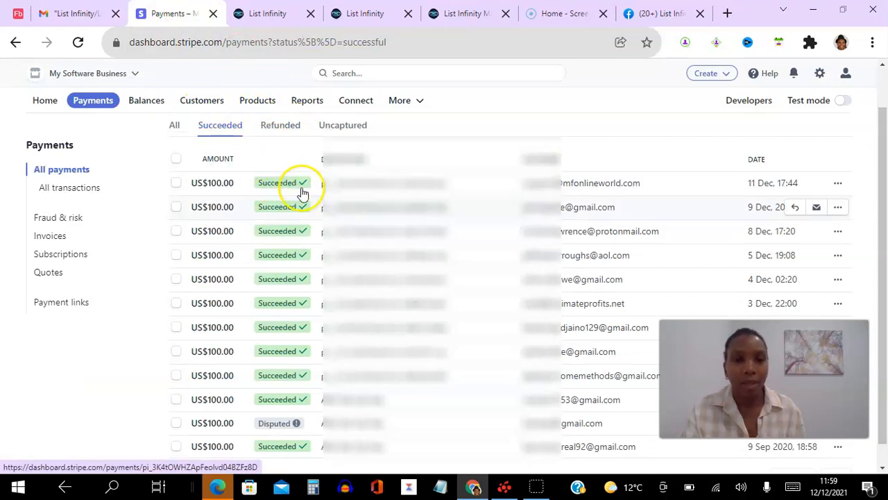
mouse_move(478, 298)
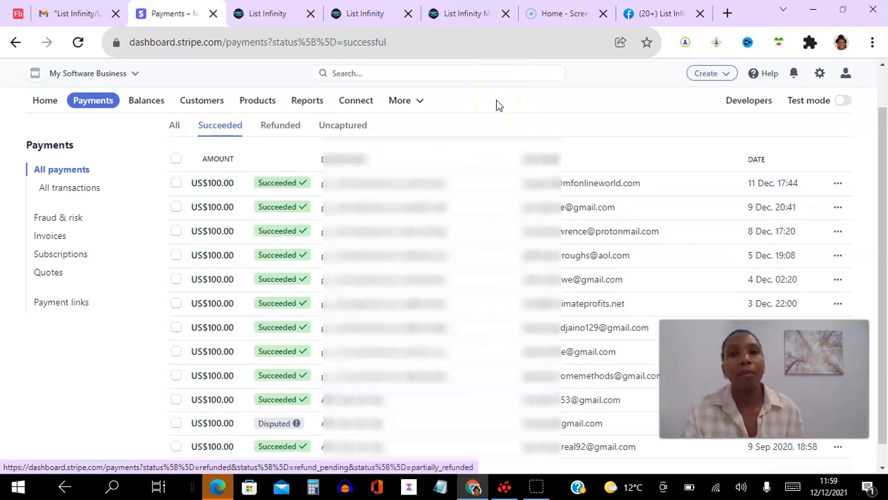
mouse_move(486, 53)
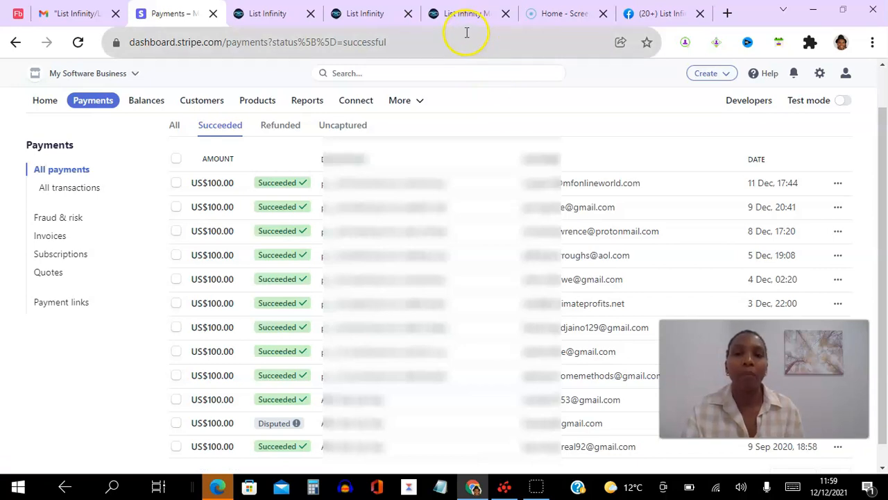
Look over the List Infinity members welcome page
click(460, 14)
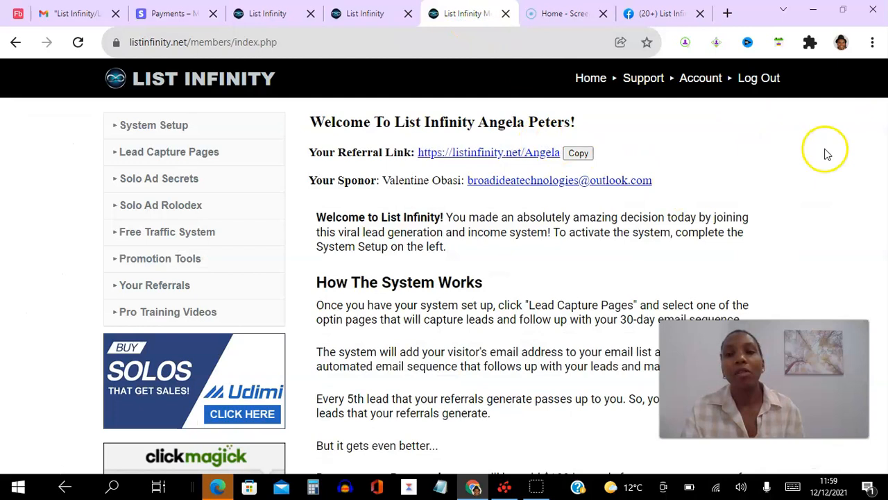
mouse_move(853, 151)
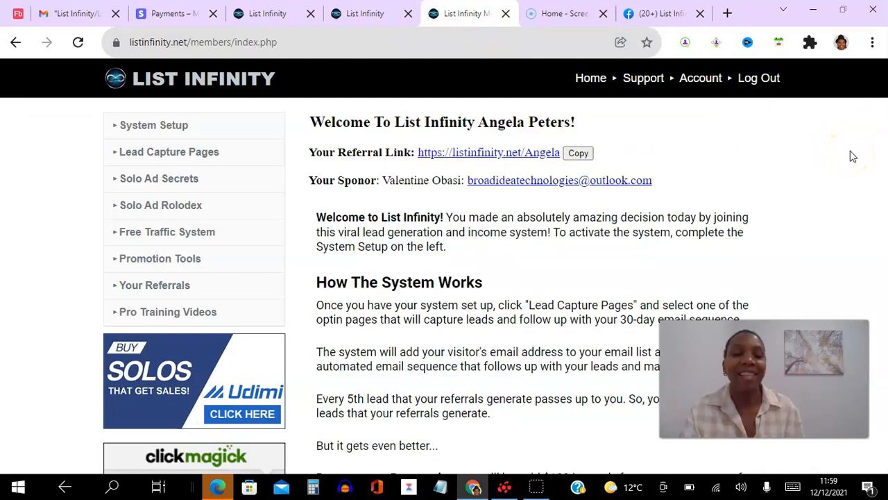
scroll(down, 3)
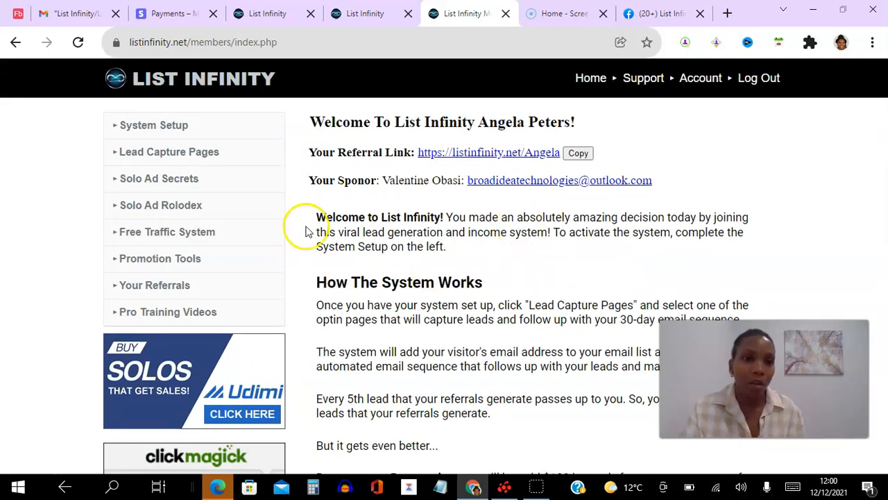
click(166, 232)
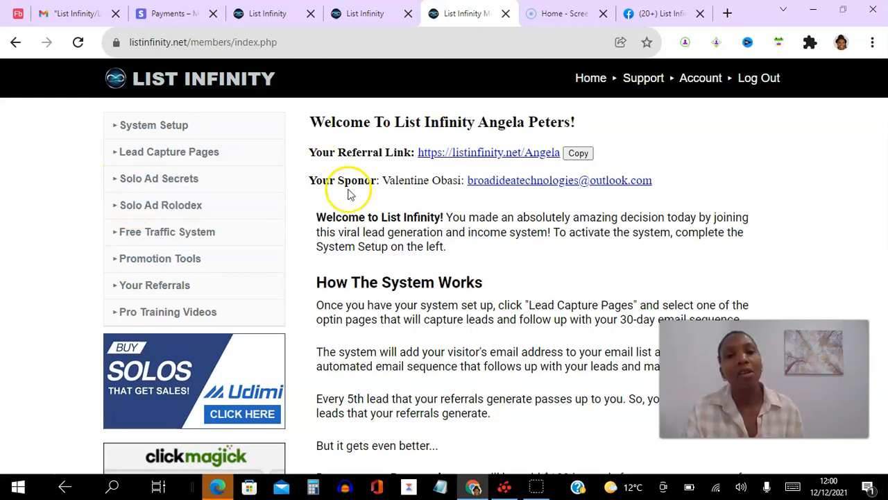
mouse_move(322, 126)
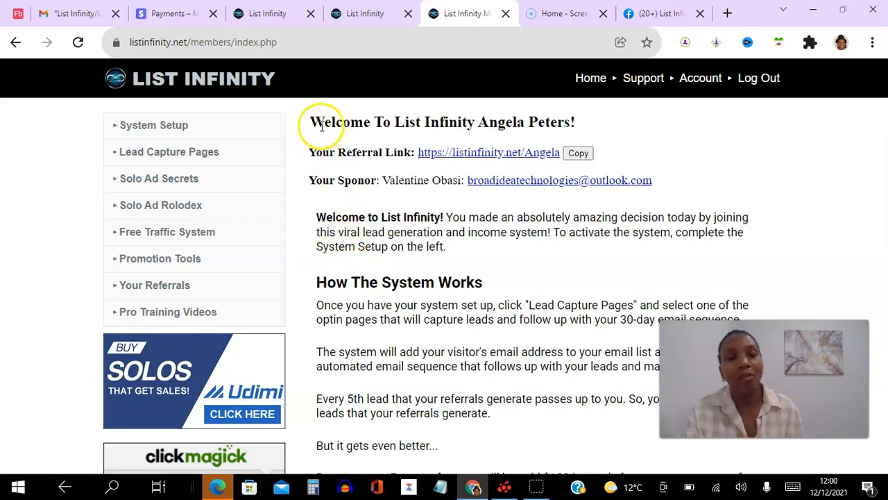
mouse_move(358, 114)
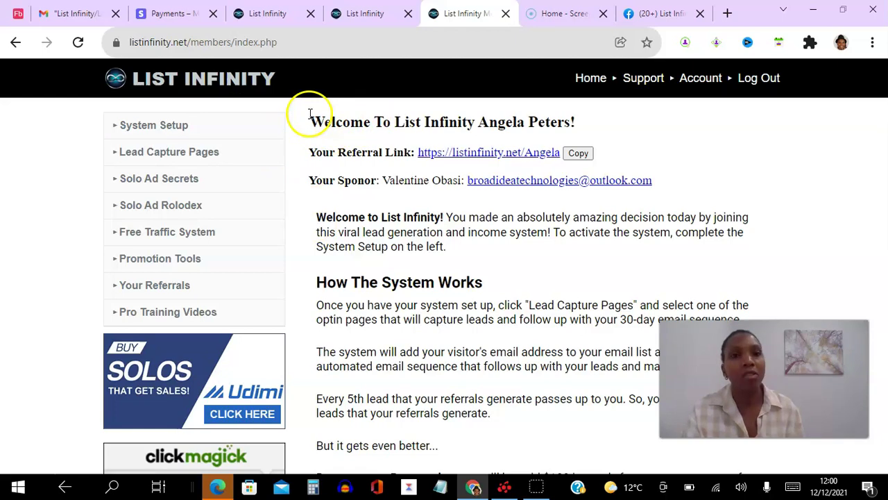
Revisit the email opt-in page, then move to the Facebook List Infinity Proof Group
click(263, 13)
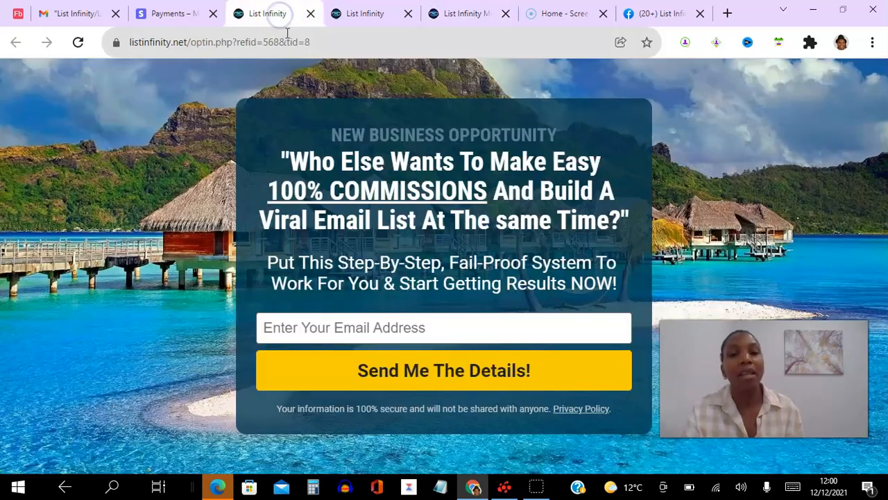
mouse_move(373, 112)
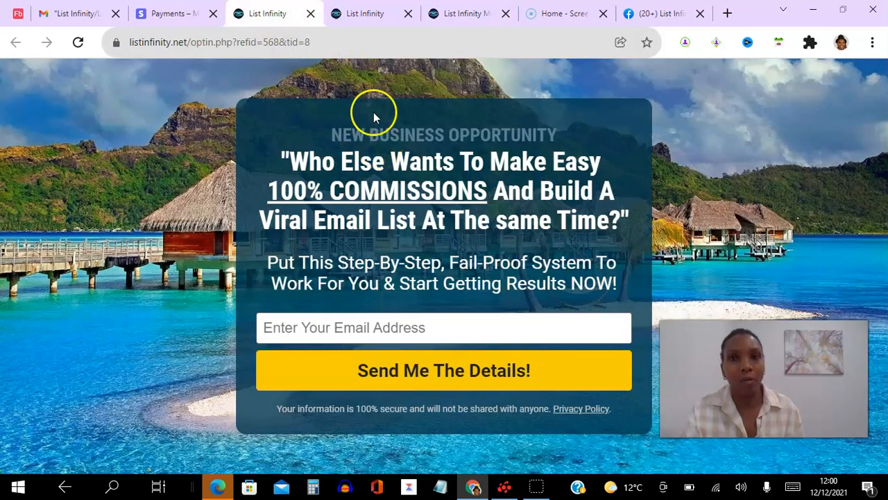
mouse_move(647, 41)
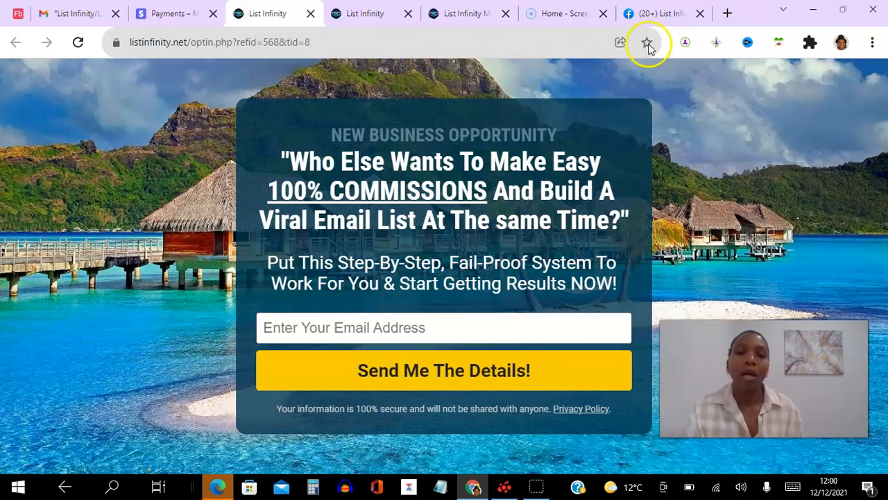
click(655, 14)
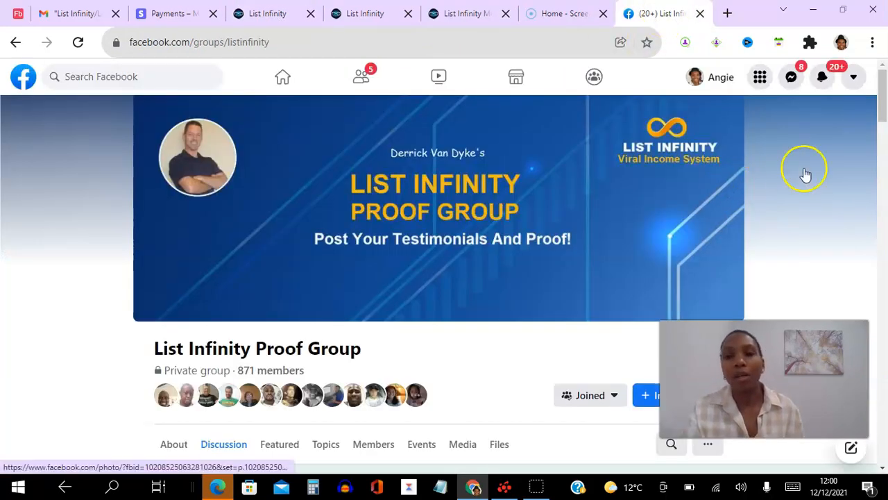
scroll(down, 3)
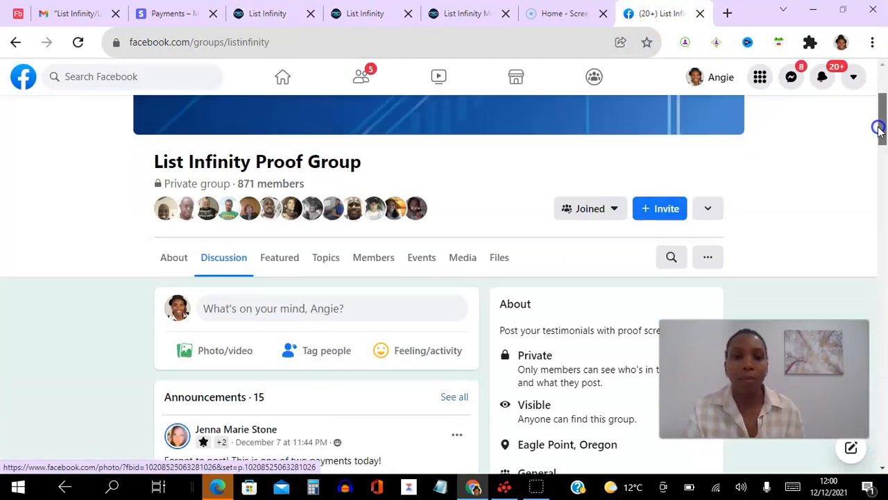
scroll(down, 3)
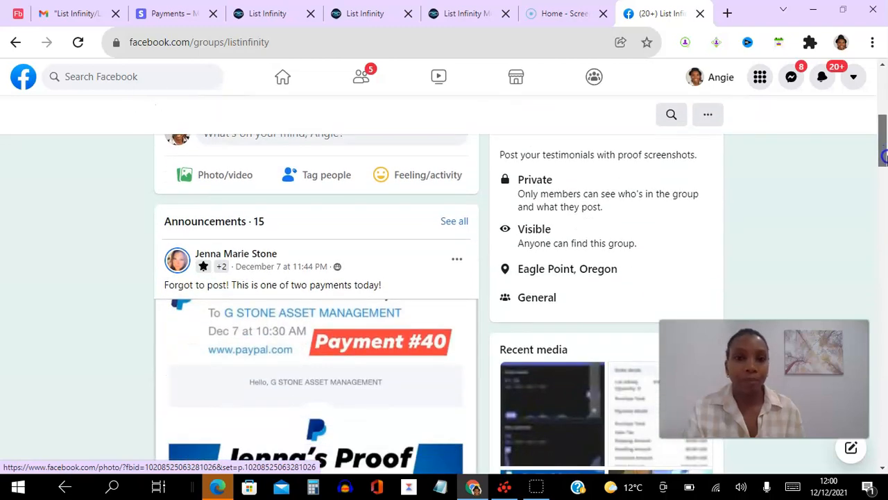
scroll(down, 3)
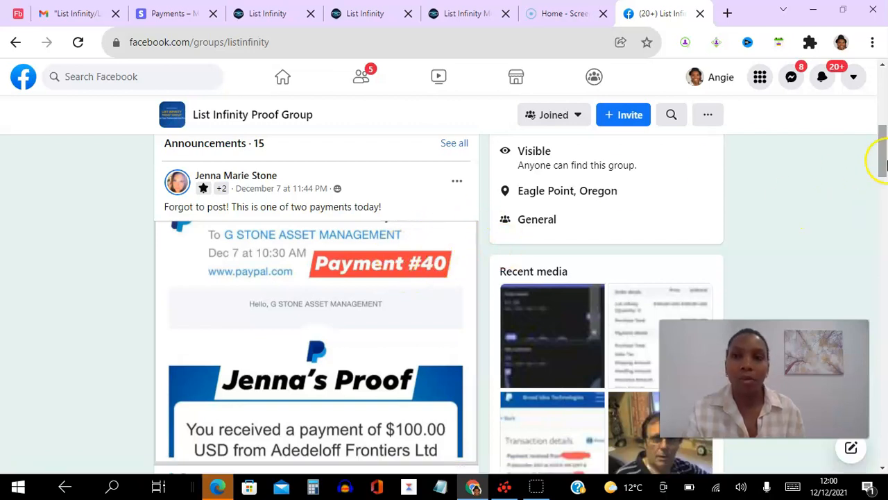
scroll(down, 3)
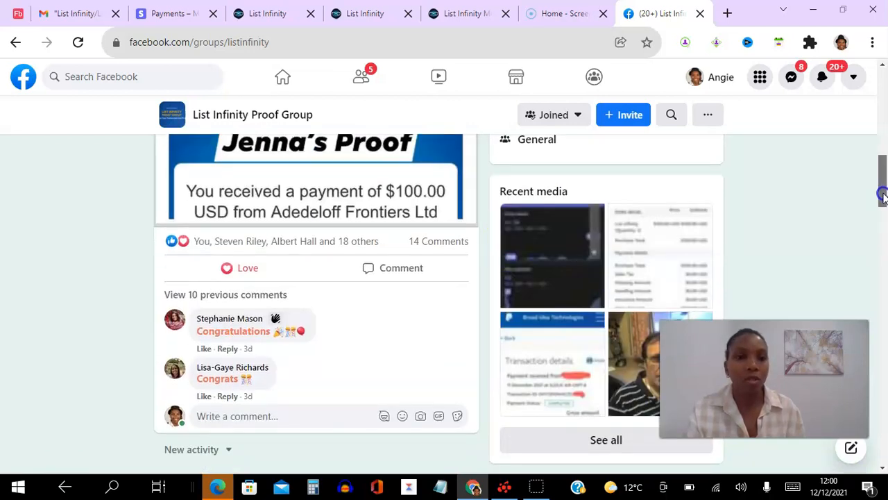
scroll(down, 3)
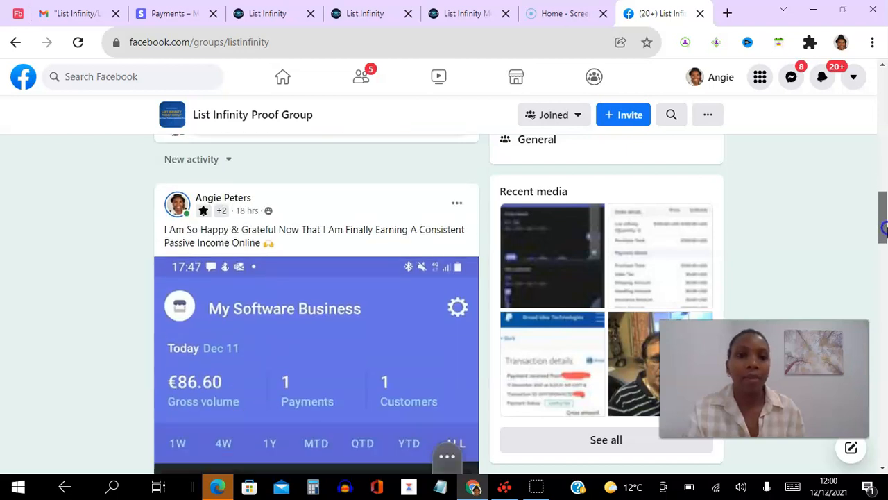
scroll(down, 3)
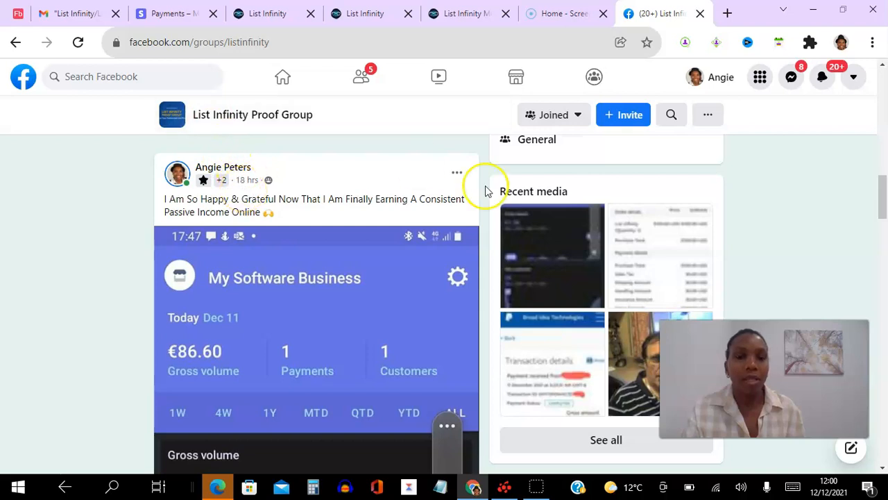
scroll(down, 3)
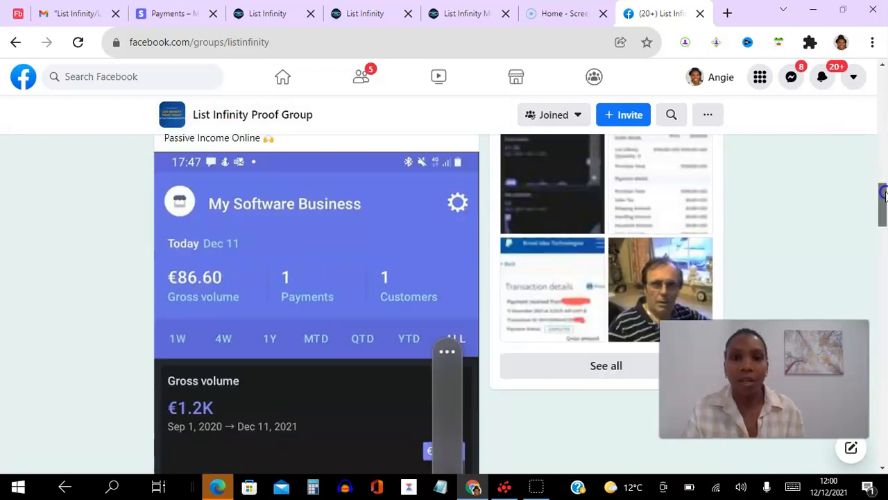
scroll(down, 3)
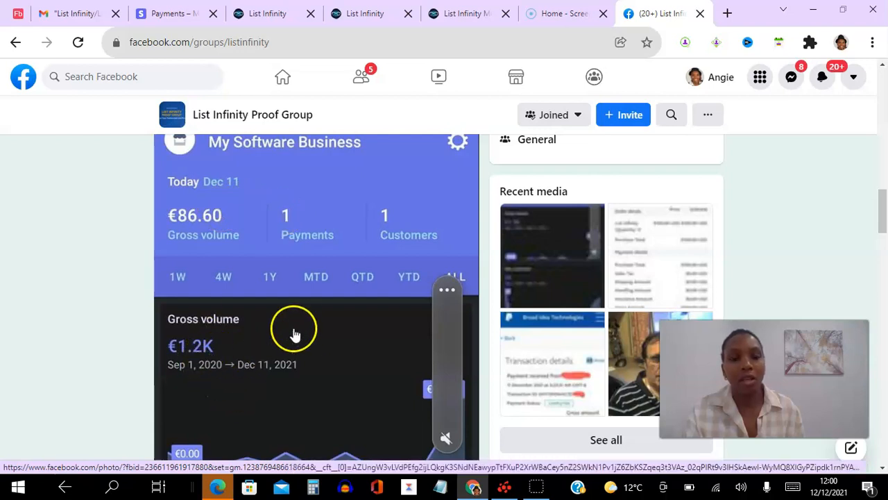
scroll(down, 3)
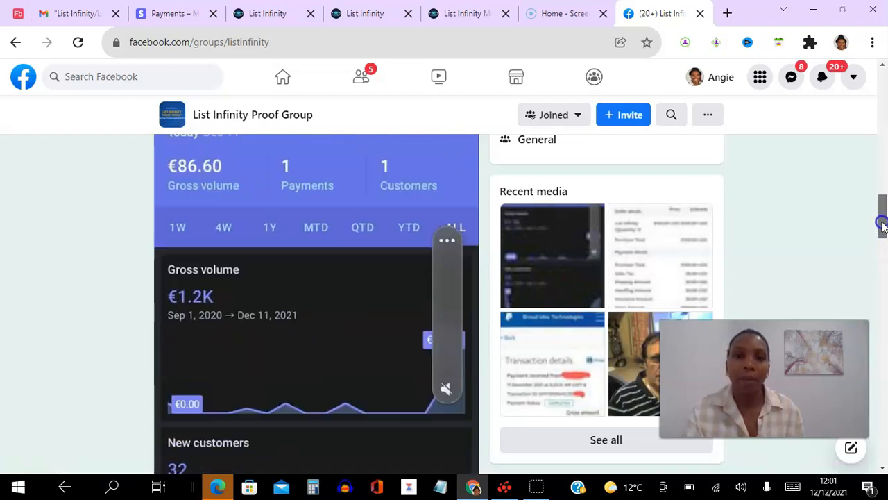
scroll(down, 3)
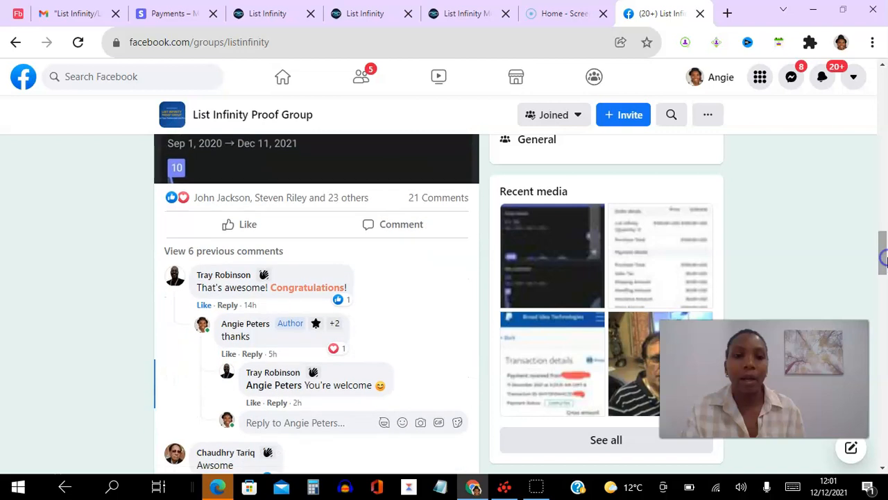
scroll(down, 3)
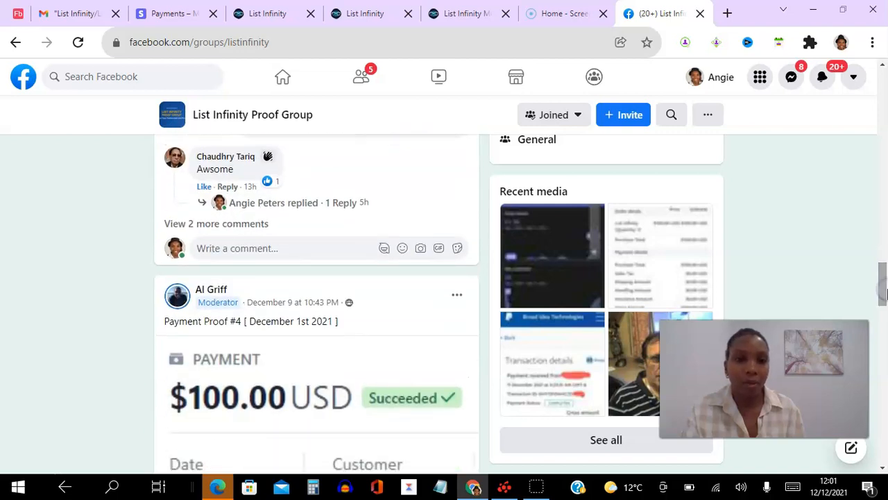
scroll(down, 3)
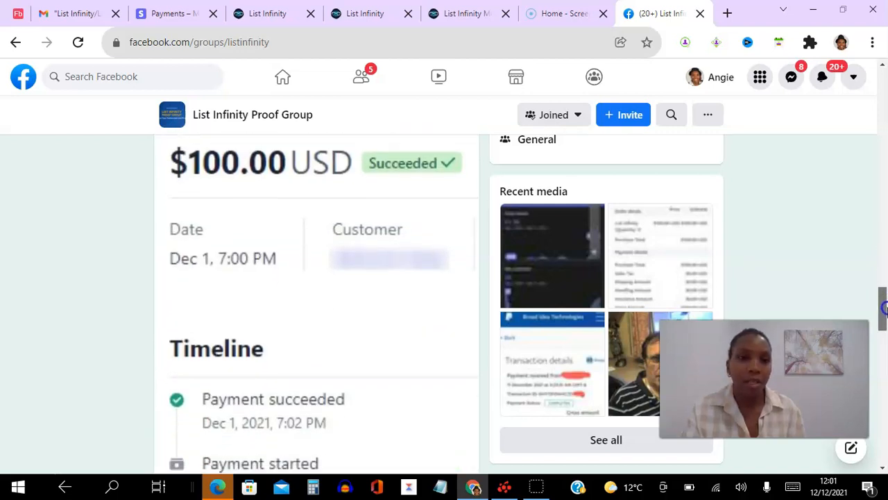
scroll(down, 3)
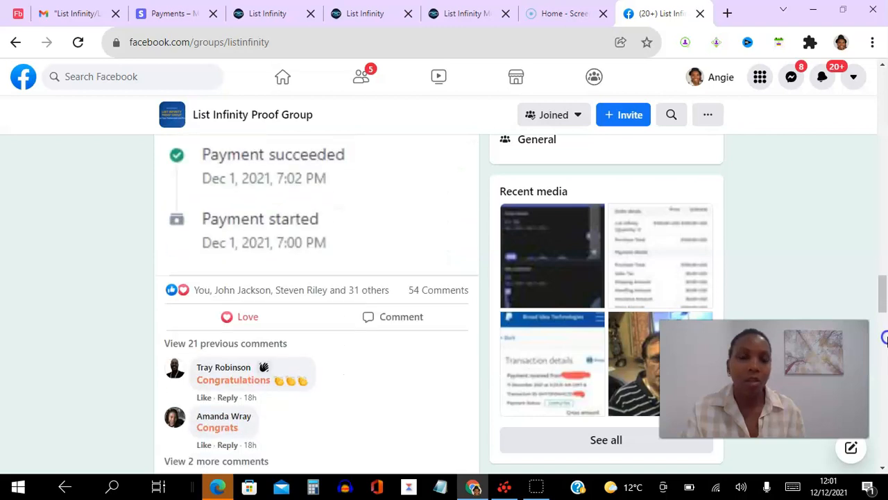
scroll(down, 3)
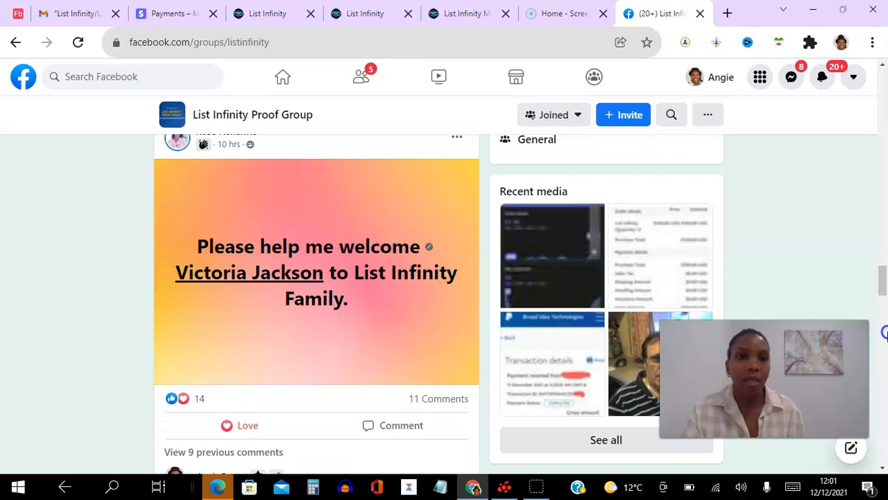
scroll(down, 3)
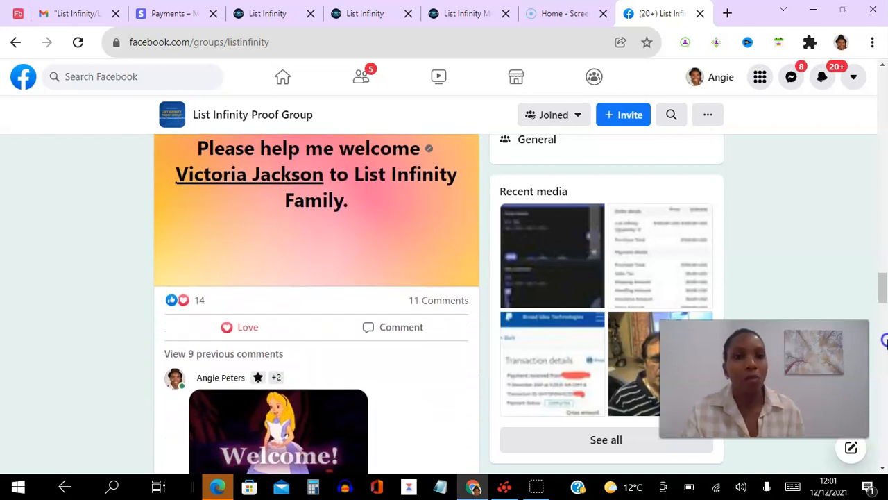
scroll(down, 3)
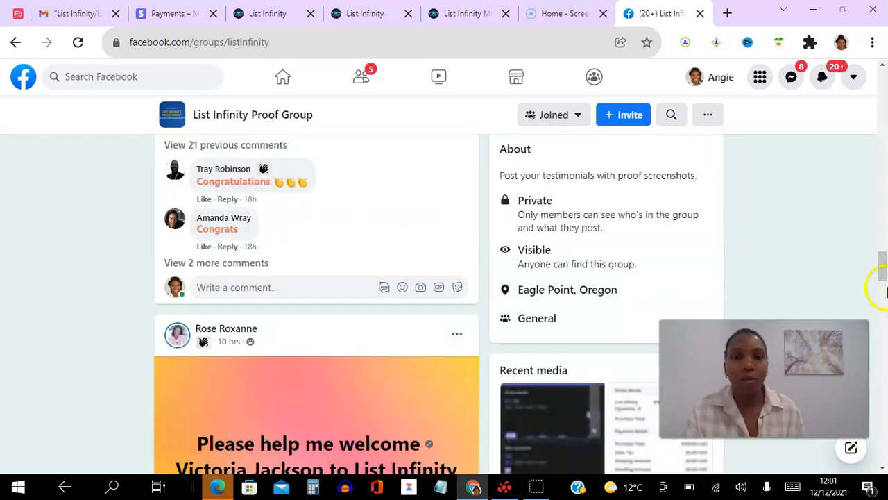
scroll(down, 3)
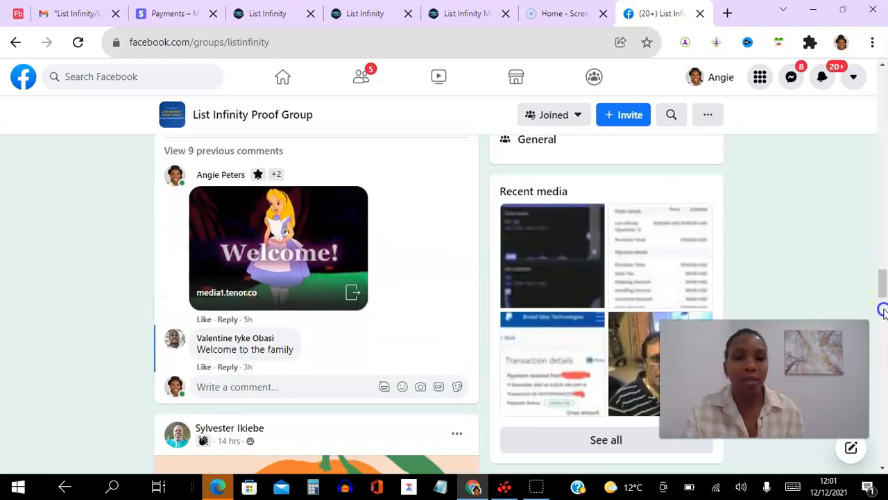
scroll(down, 3)
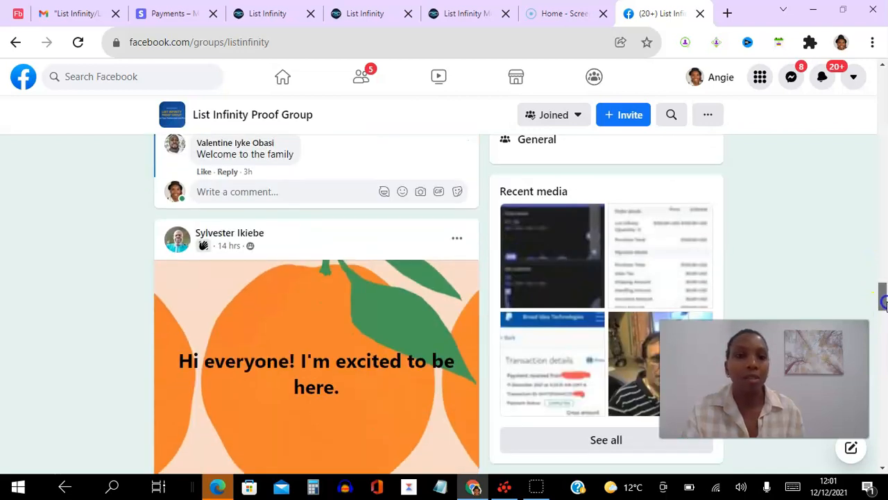
scroll(down, 3)
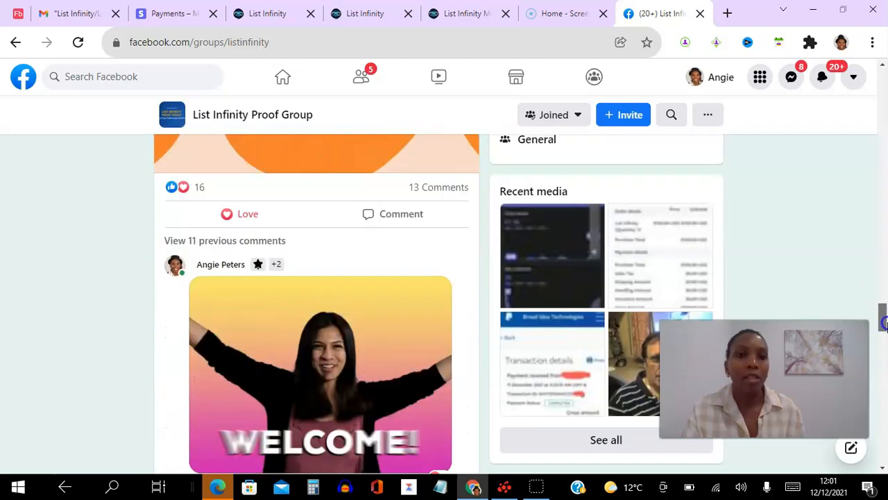
scroll(down, 3)
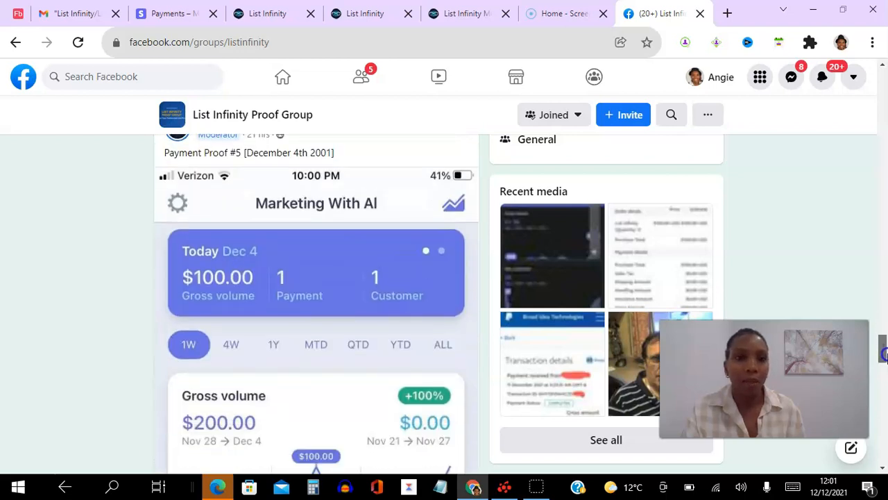
scroll(down, 3)
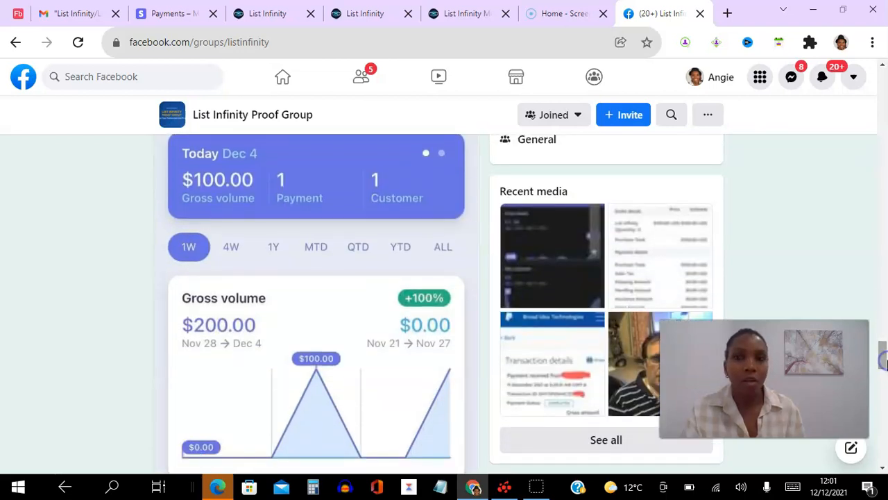
scroll(down, 3)
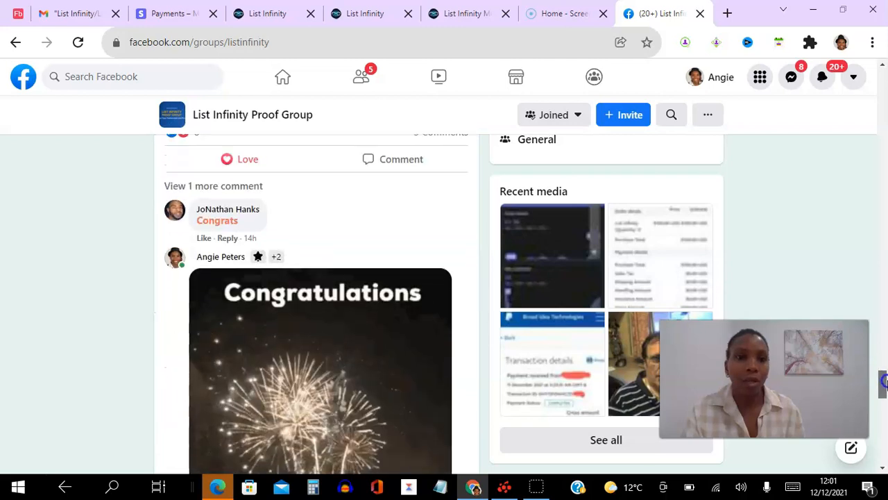
scroll(down, 3)
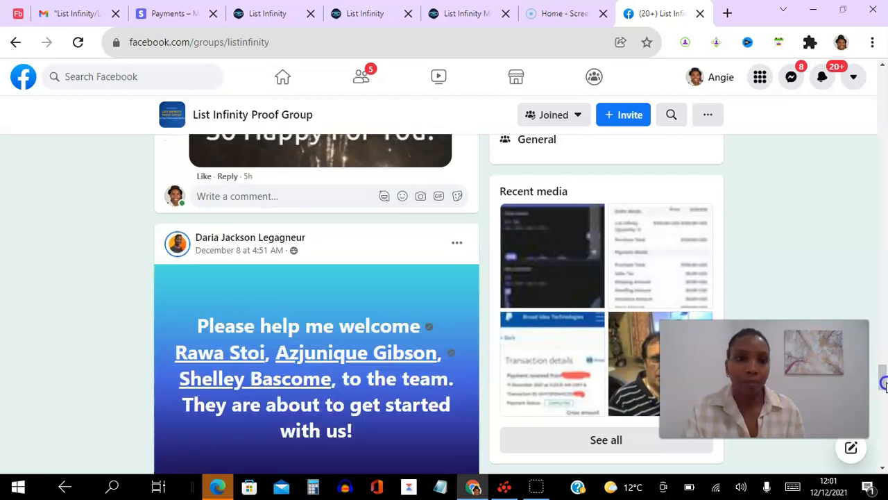
scroll(down, 3)
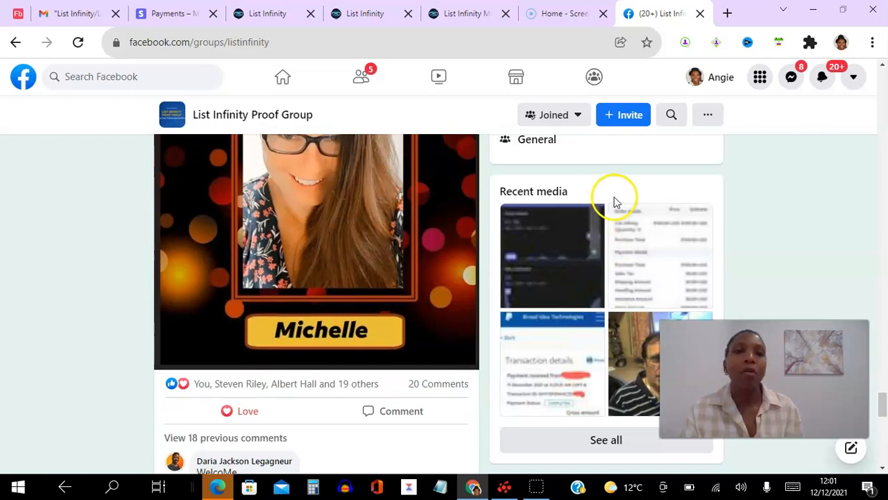
scroll(down, 3)
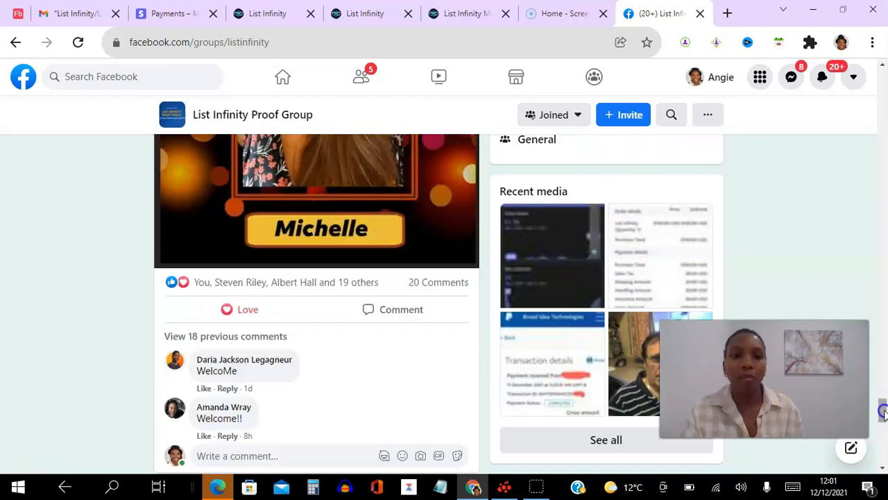
scroll(down, 3)
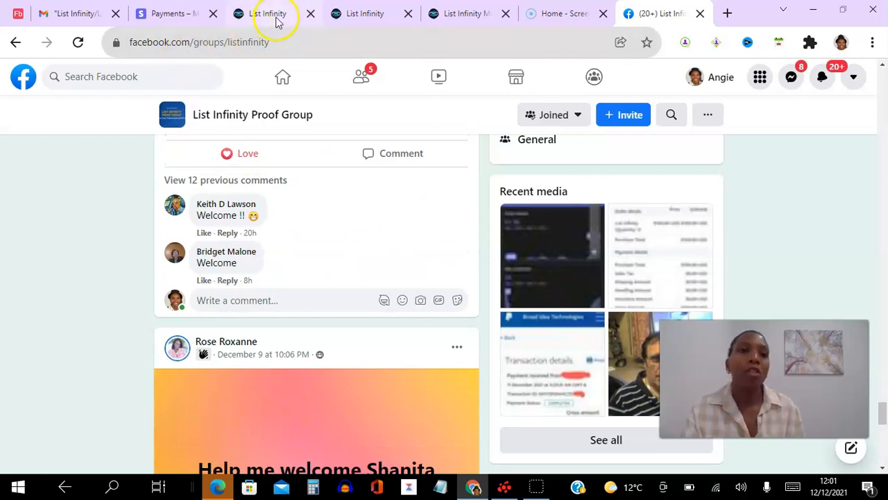
click(273, 14)
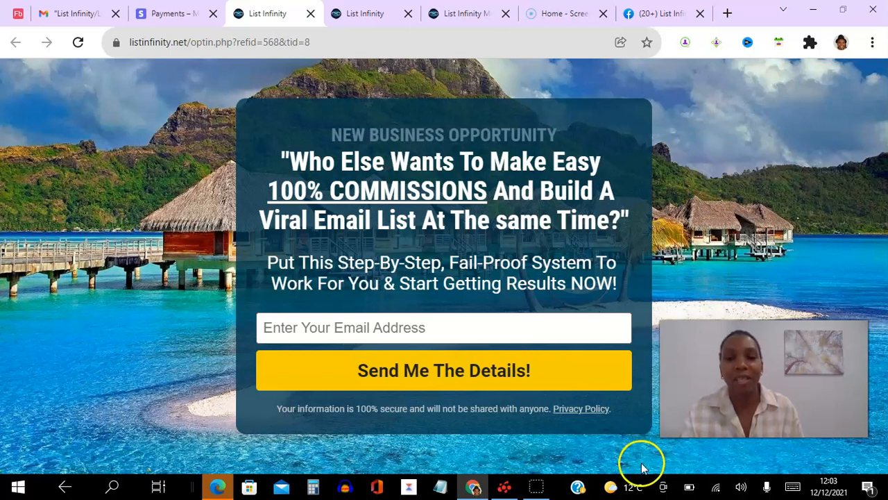
mouse_move(664, 459)
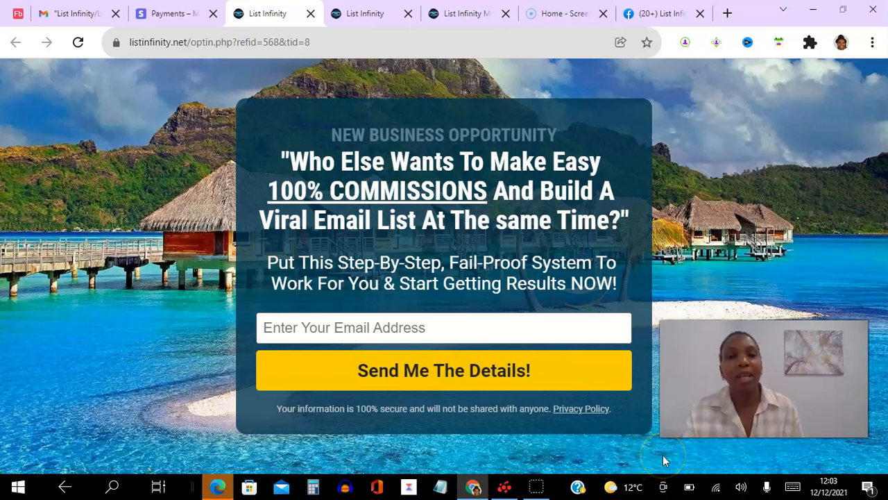